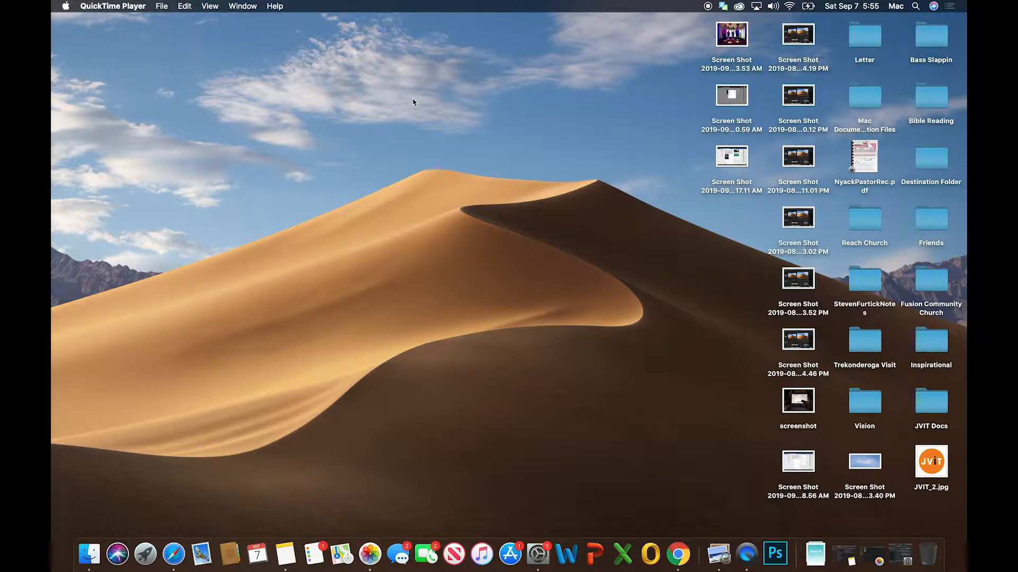
Launch Google Chrome full screen and open its Settings page from the options menu.
click(678, 554)
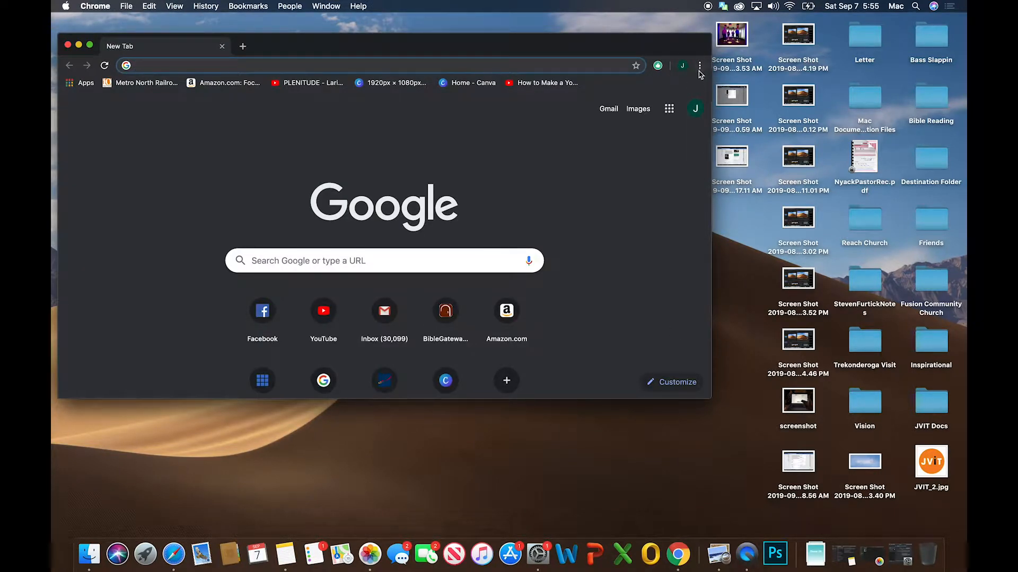
mouse_move(699, 65)
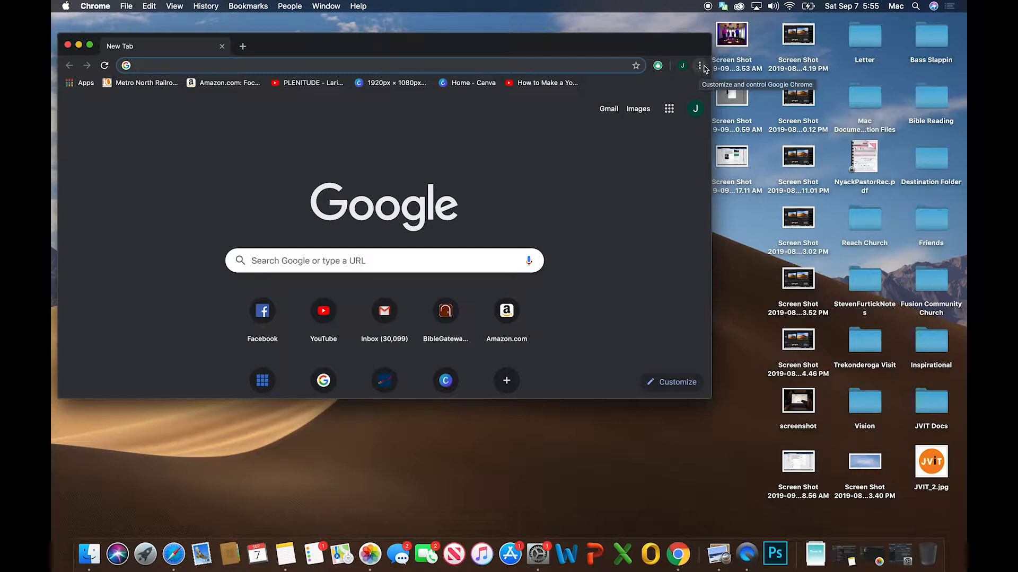
mouse_move(91, 46)
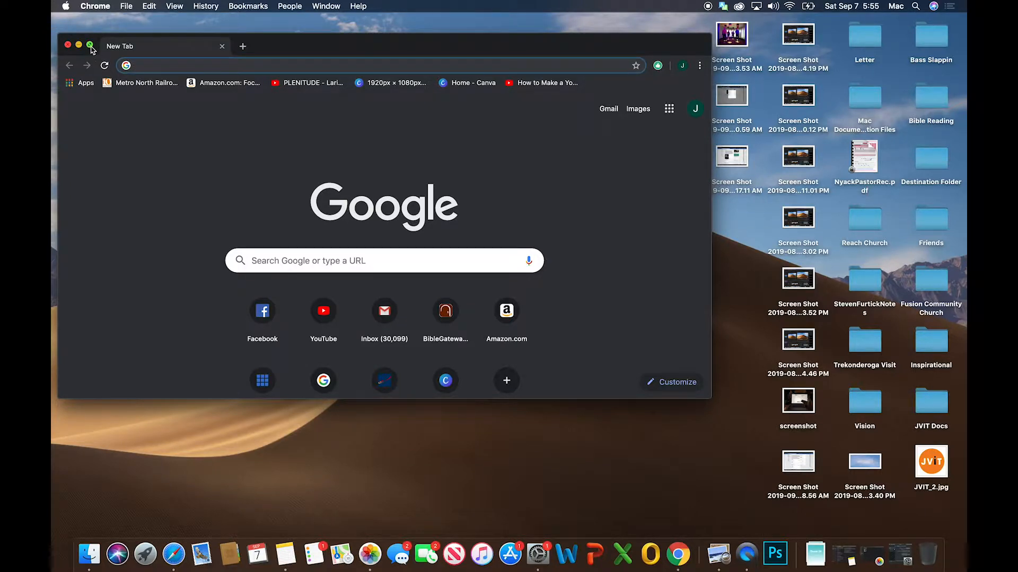
click(90, 45)
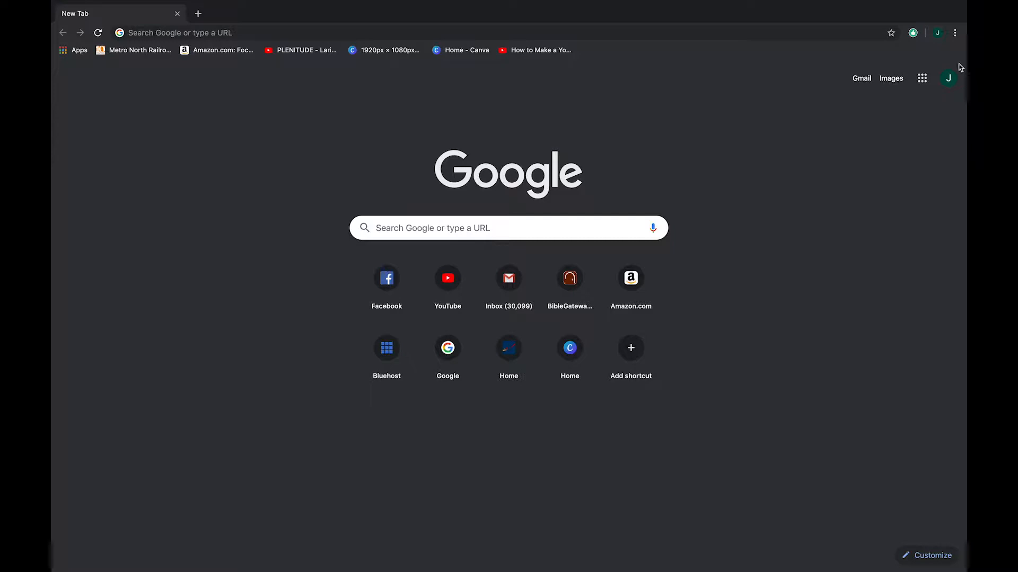
mouse_move(955, 33)
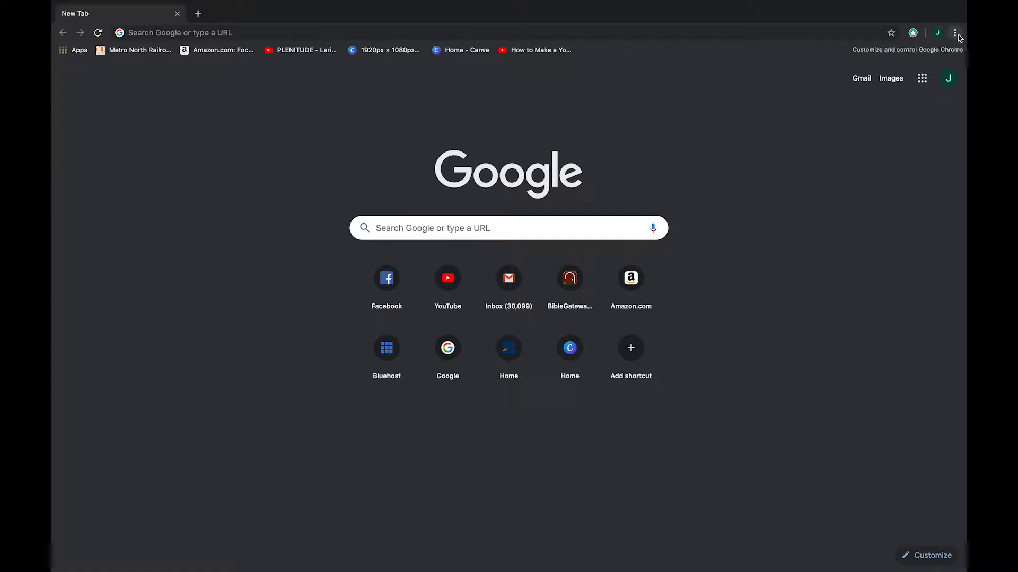
click(955, 33)
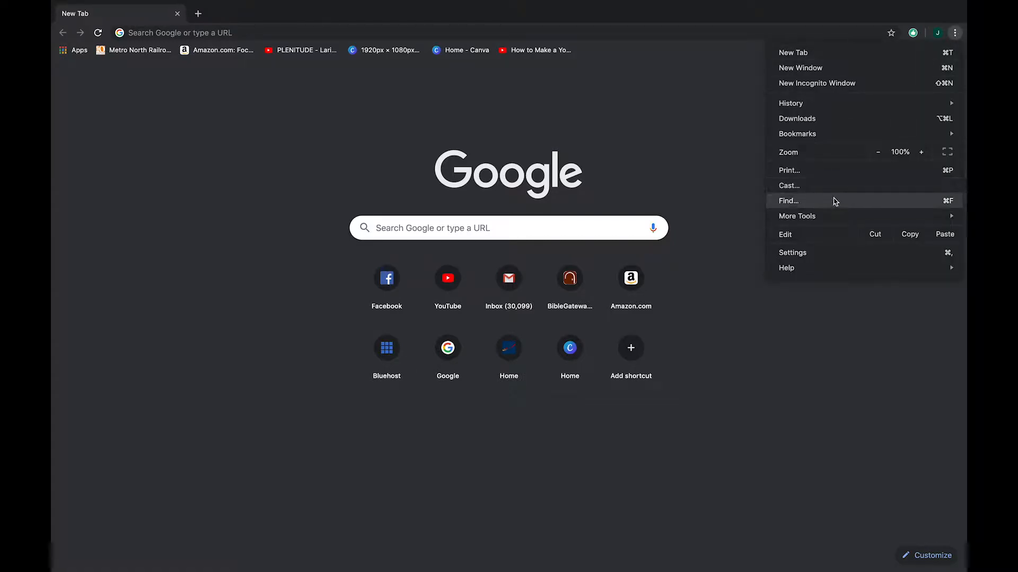
mouse_move(805, 252)
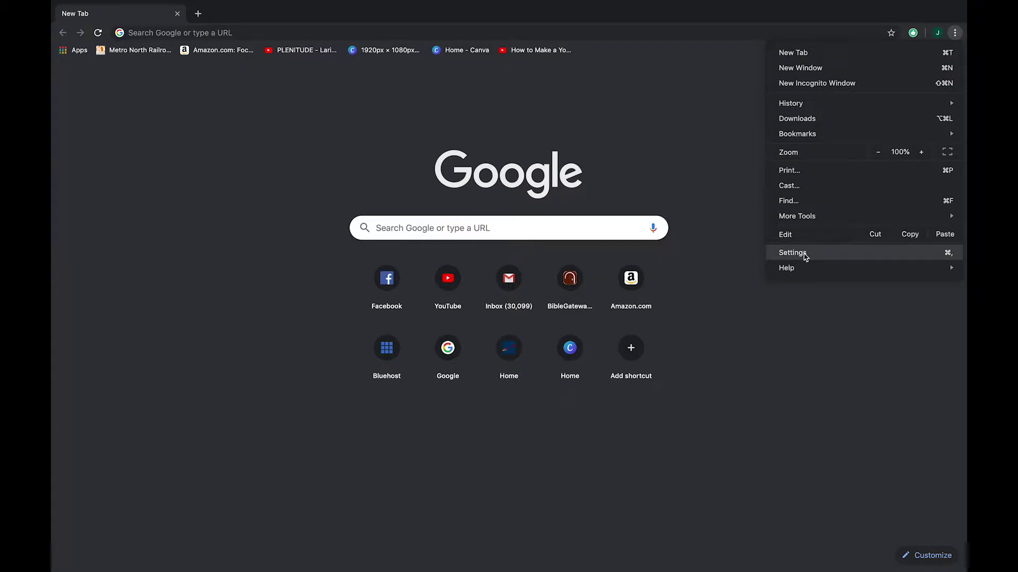
click(791, 253)
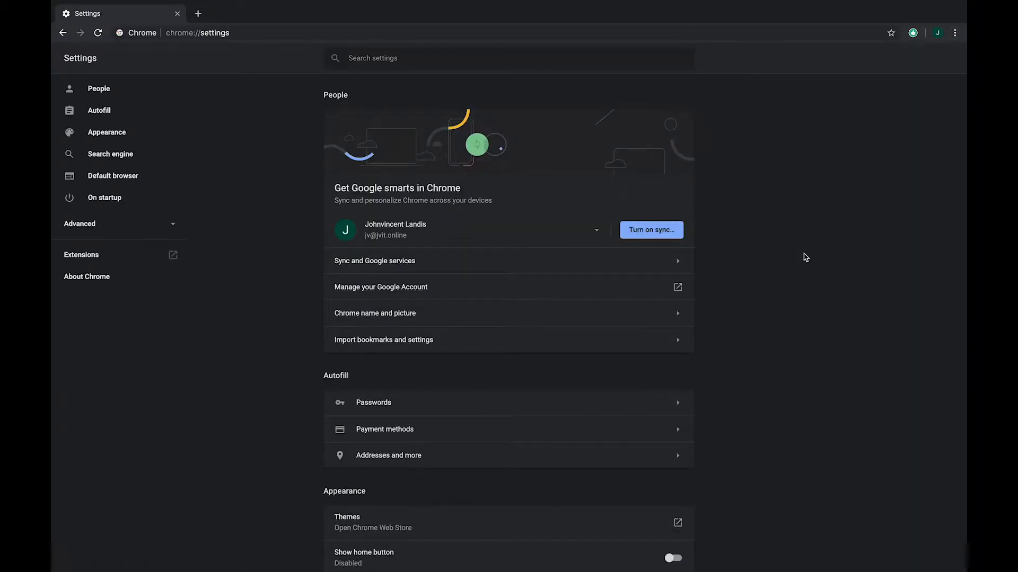
mouse_move(611, 412)
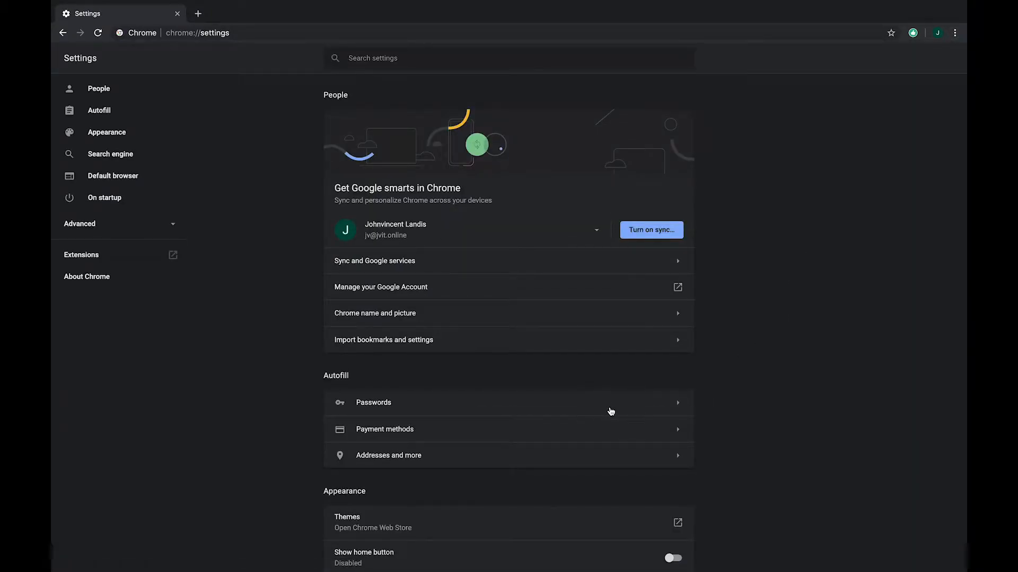
Open Passwords under Autofill and delete every site from the Never Saved list, including startrektour.com.
click(373, 402)
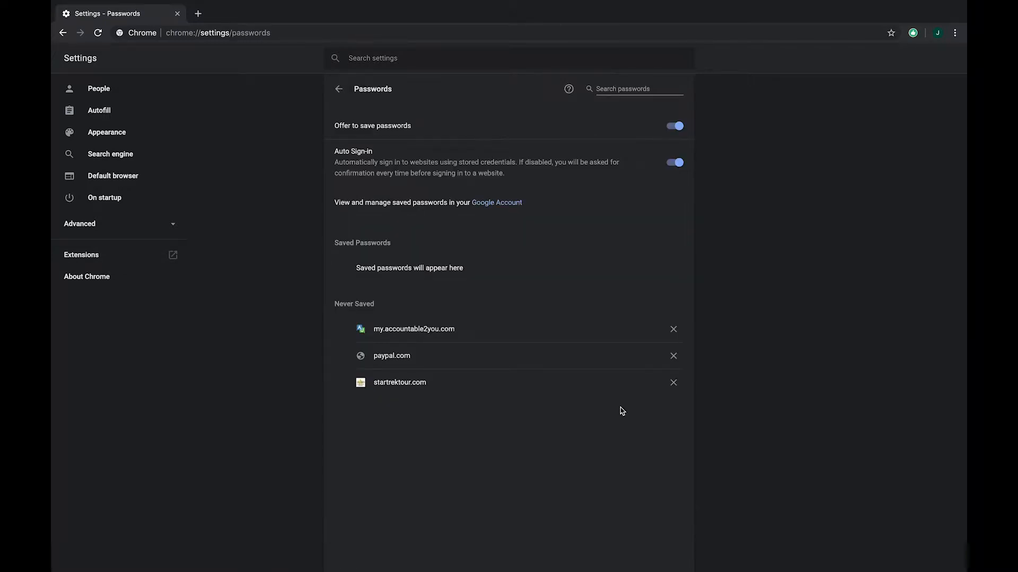
mouse_move(528, 266)
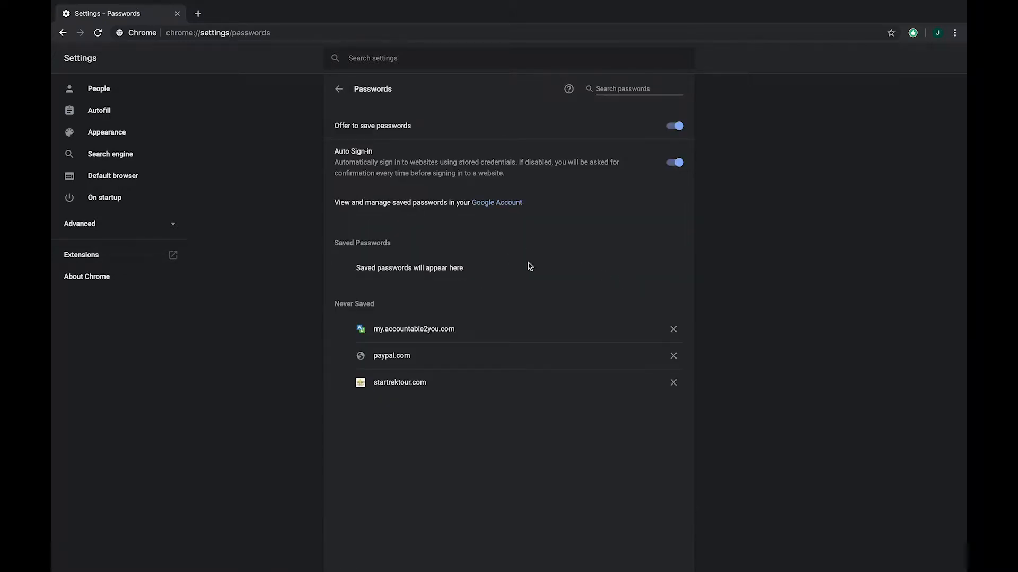
mouse_move(455, 325)
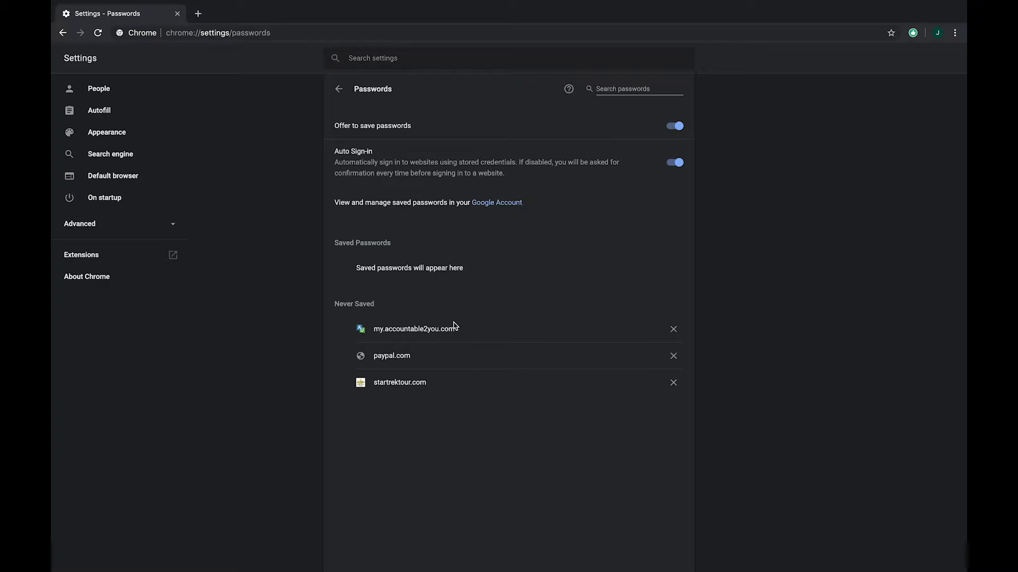
mouse_move(461, 385)
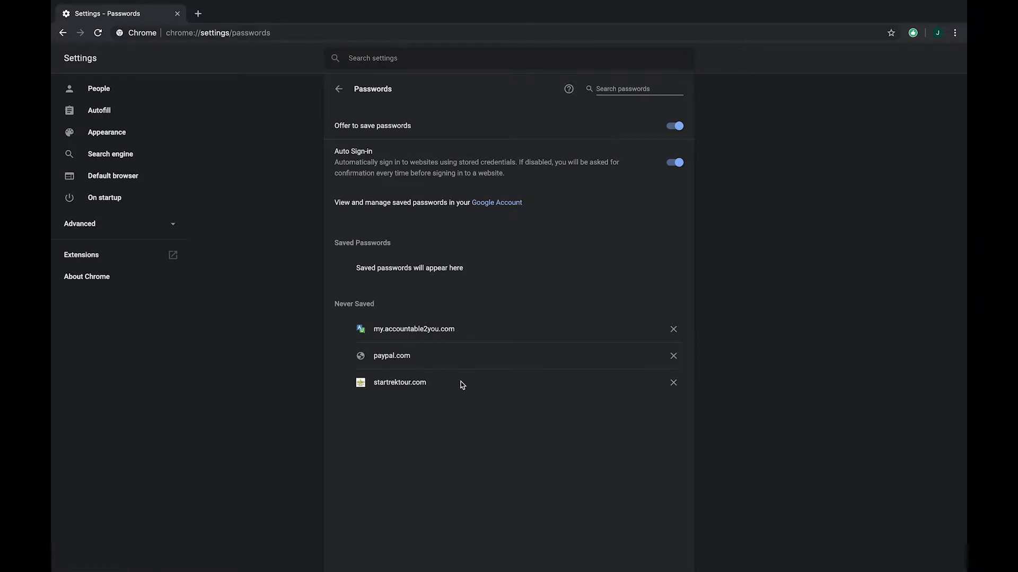
mouse_move(669, 246)
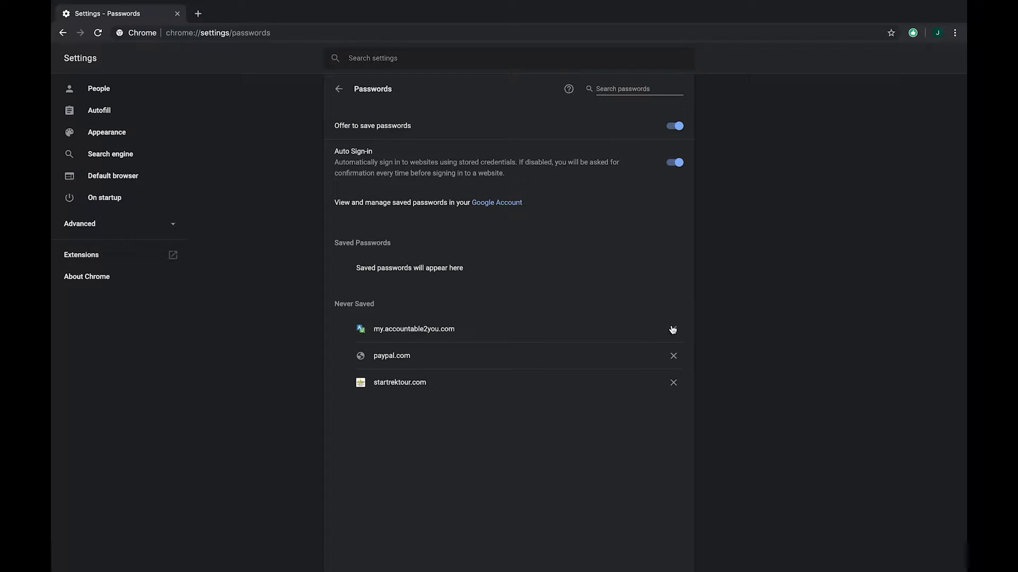
mouse_move(673, 329)
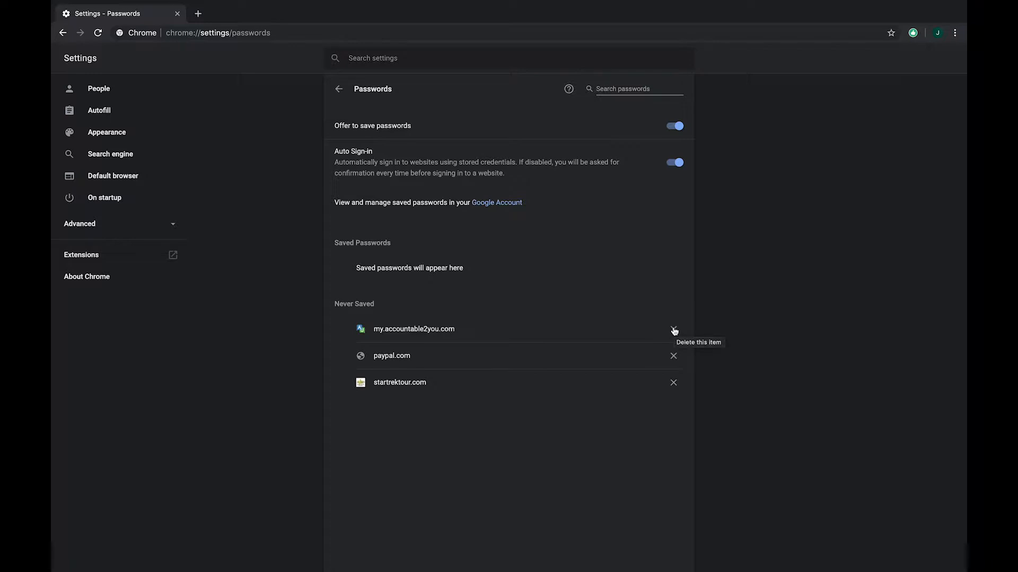
click(674, 329)
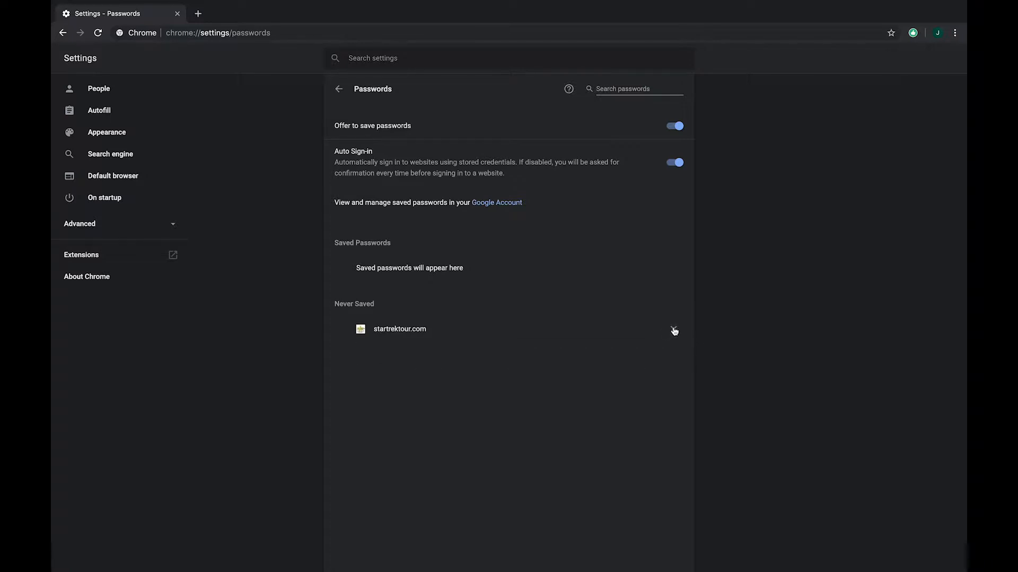
click(674, 329)
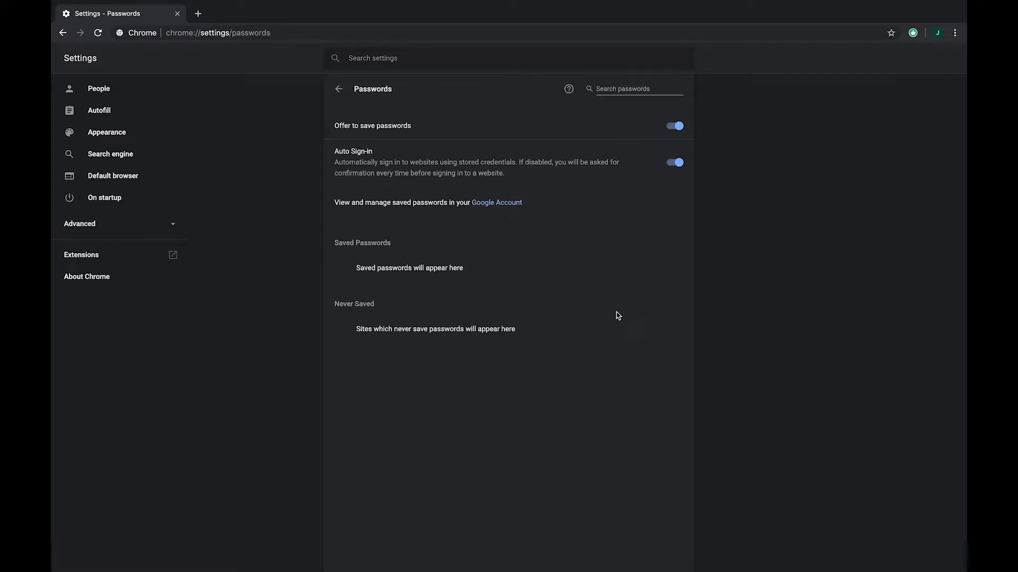
mouse_move(598, 275)
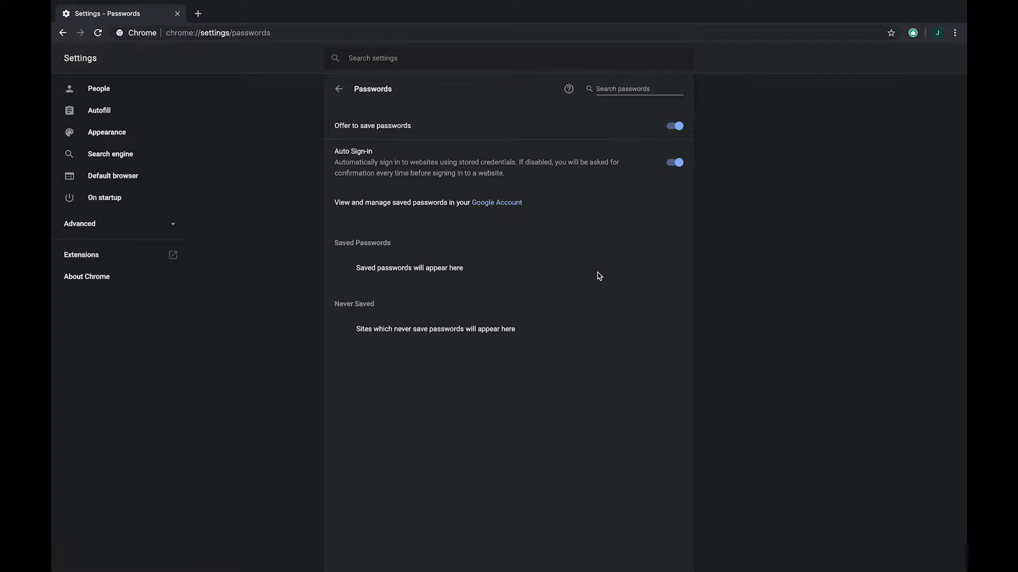
mouse_move(577, 273)
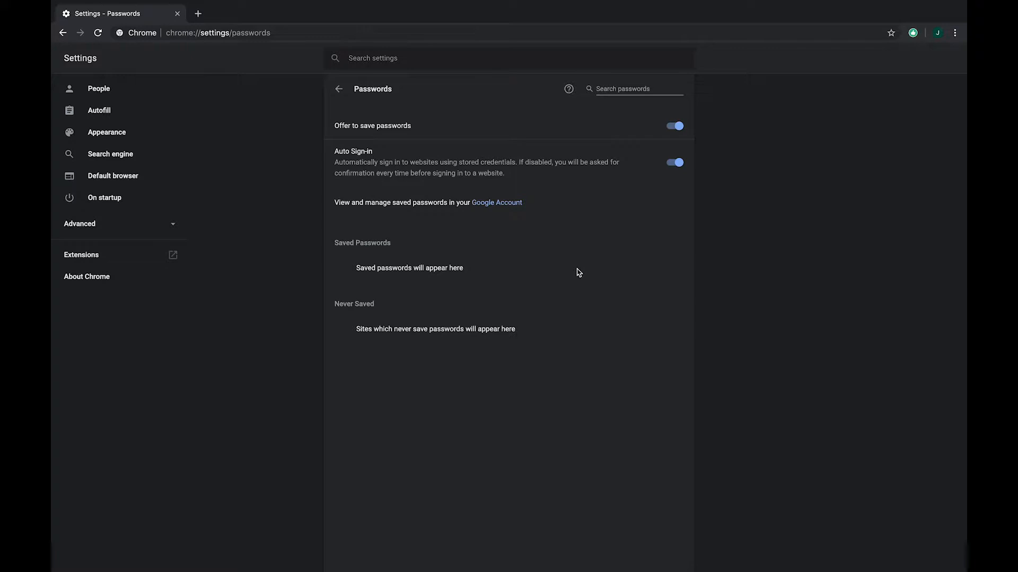
mouse_move(590, 256)
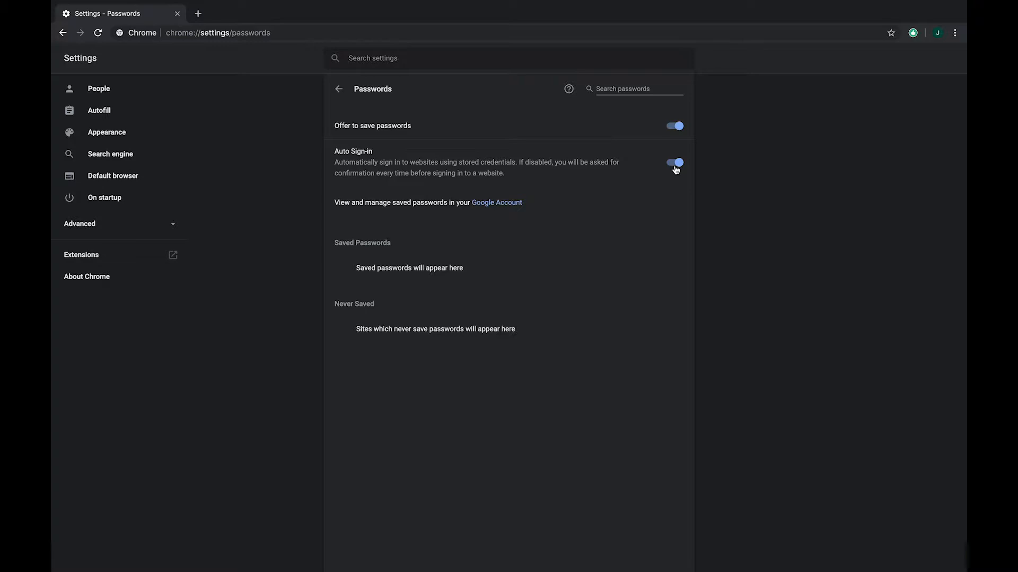
mouse_move(718, 187)
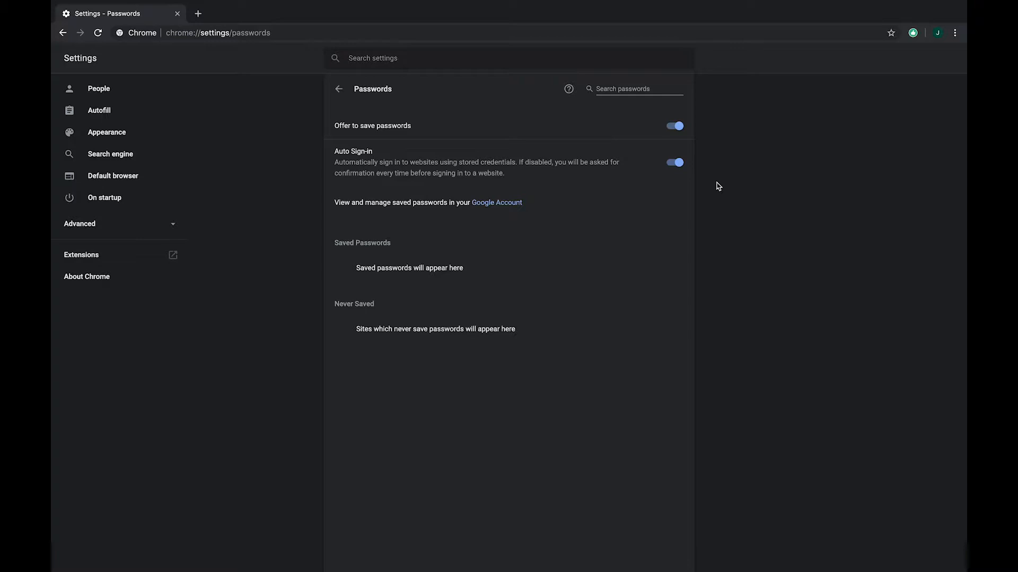
mouse_move(682, 200)
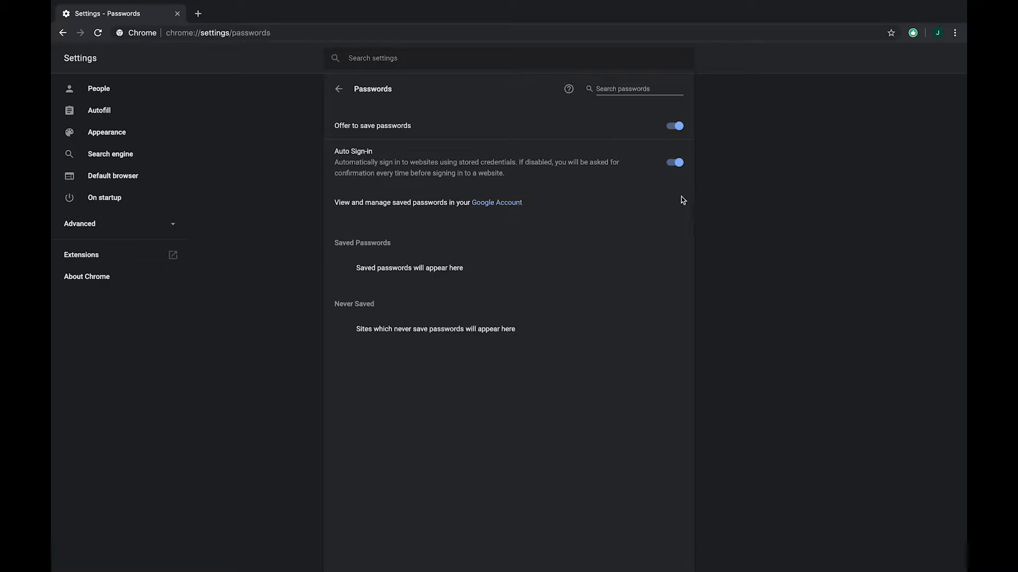
mouse_move(646, 206)
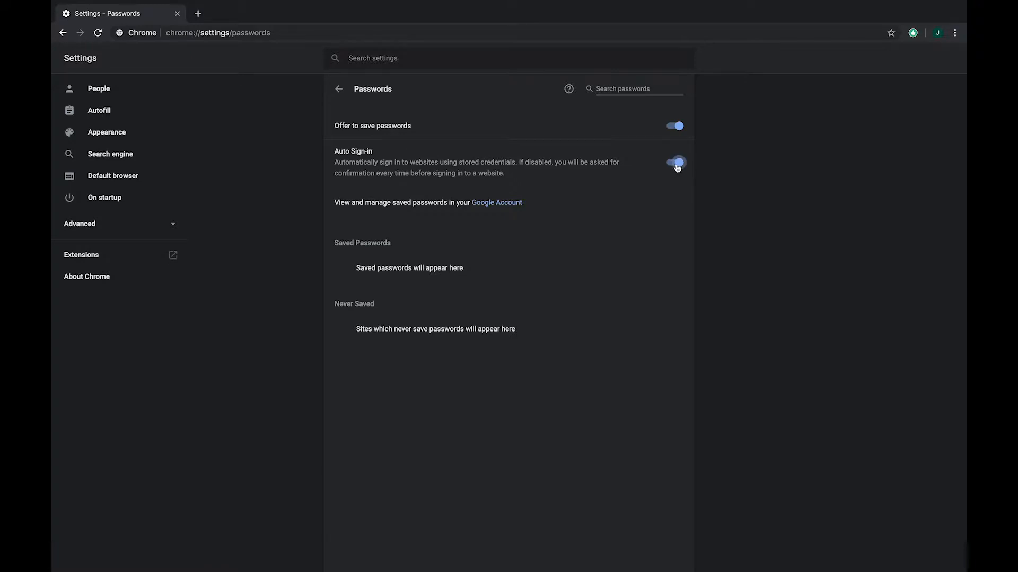
Switch off Auto Sign-in while leaving Offer to save passwords on.
click(673, 163)
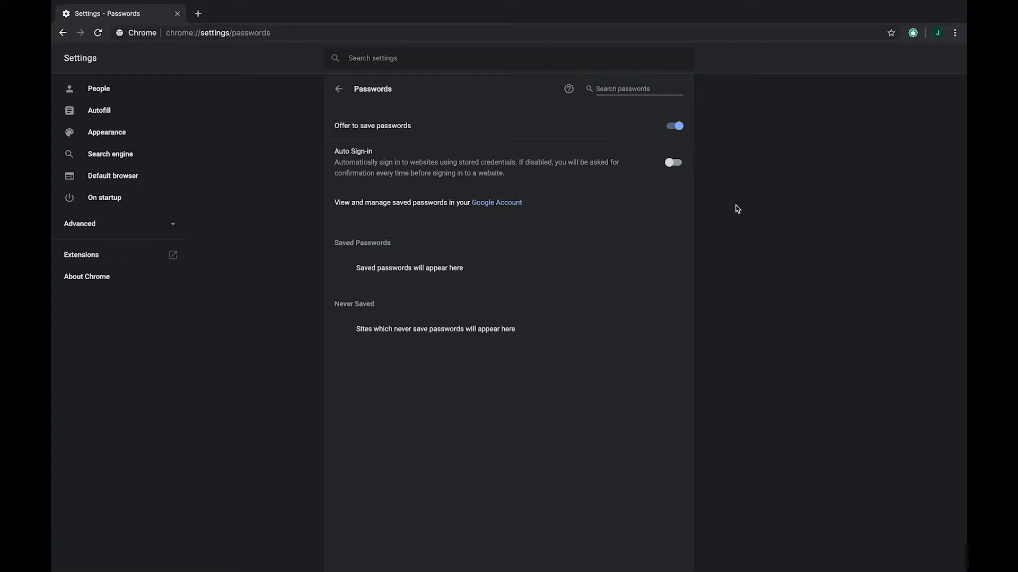
mouse_move(327, 95)
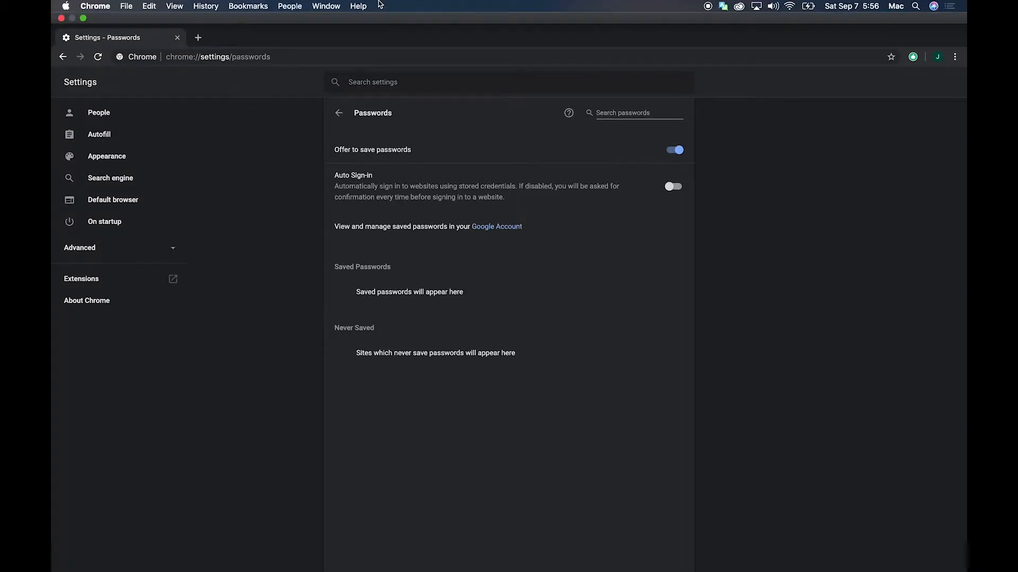
Quit Chrome, launch Safari and open its Preferences window from the Safari menu.
click(94, 6)
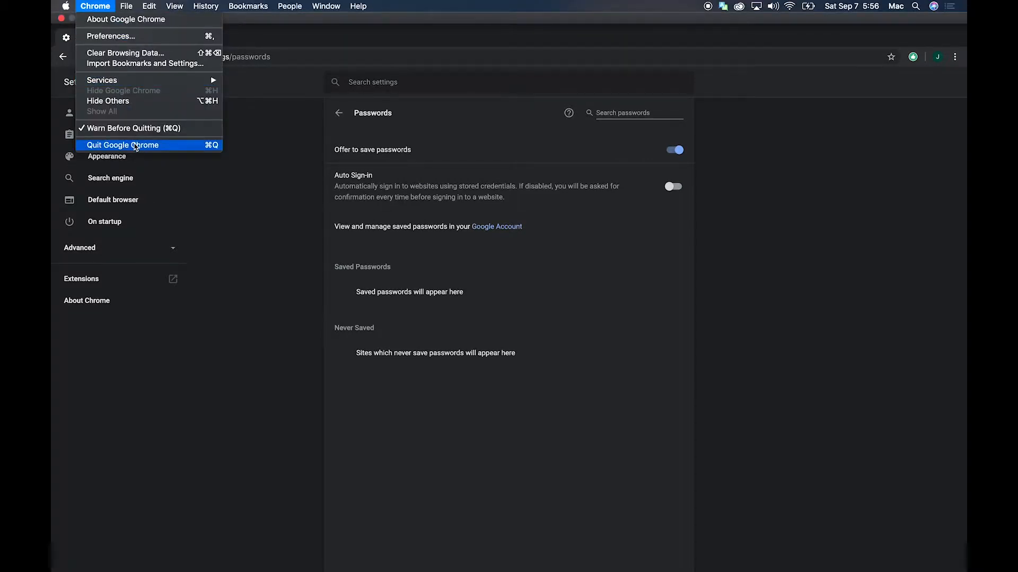
click(123, 146)
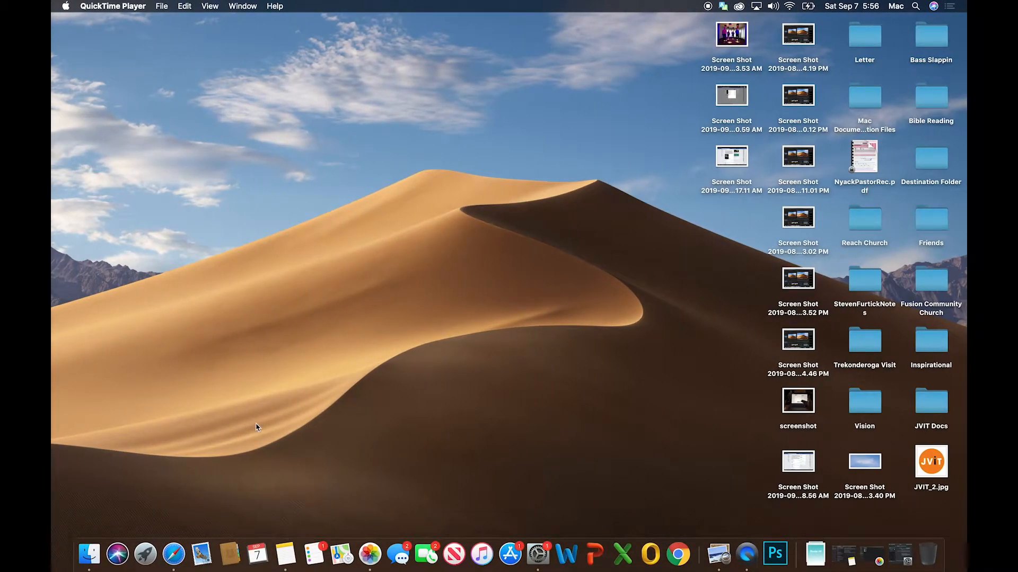
click(172, 554)
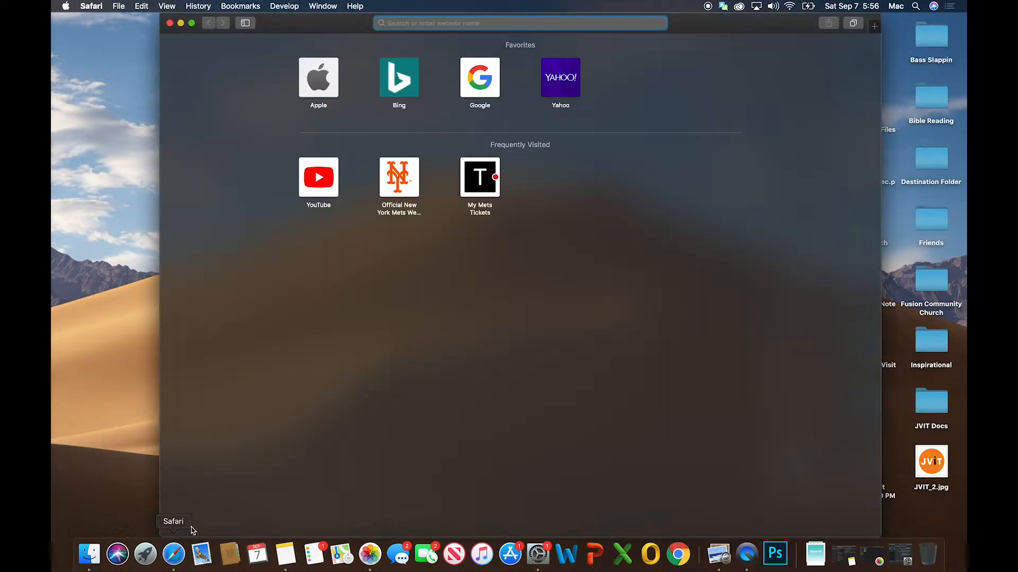
mouse_move(370, 409)
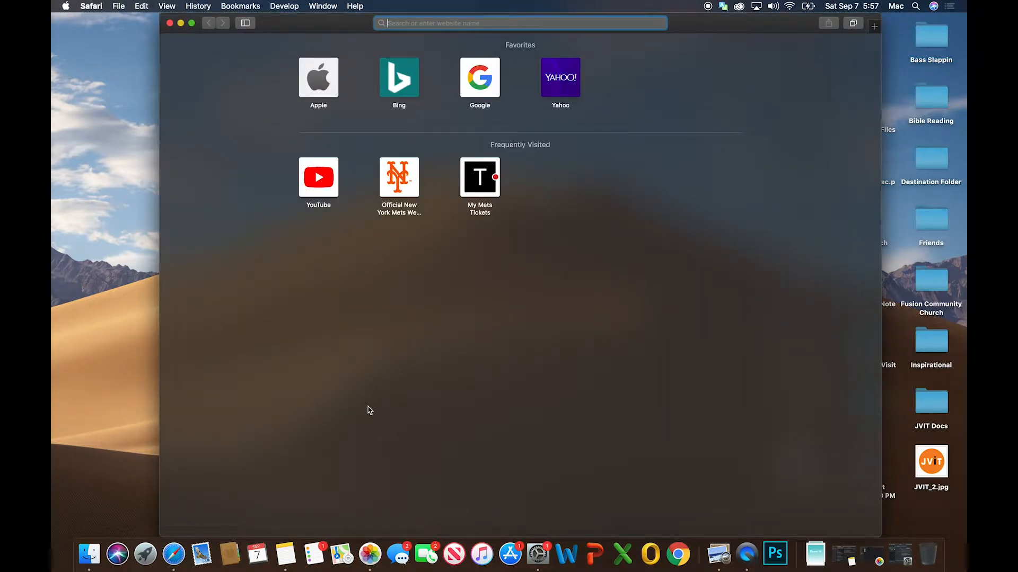
mouse_move(227, 166)
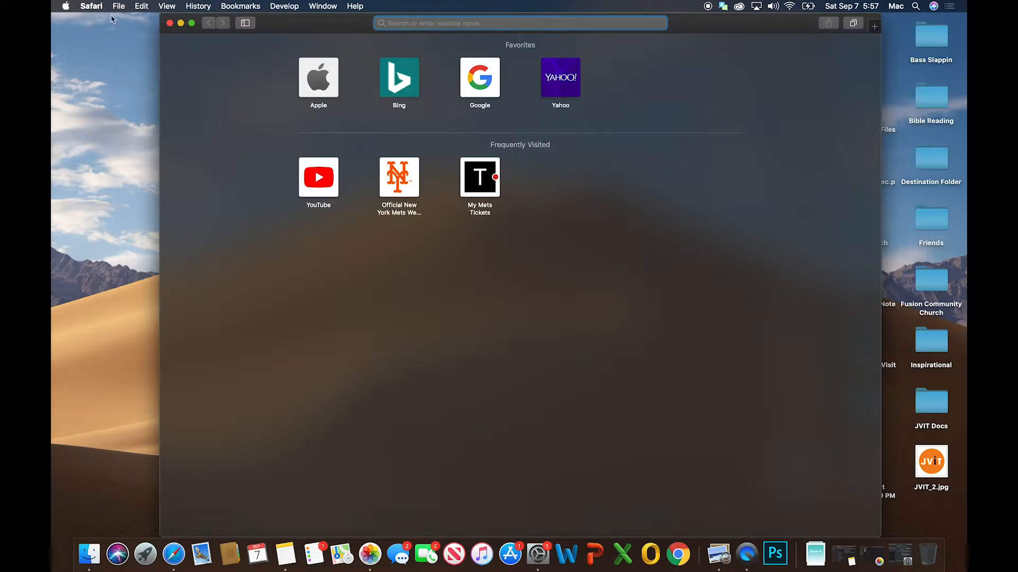
click(91, 7)
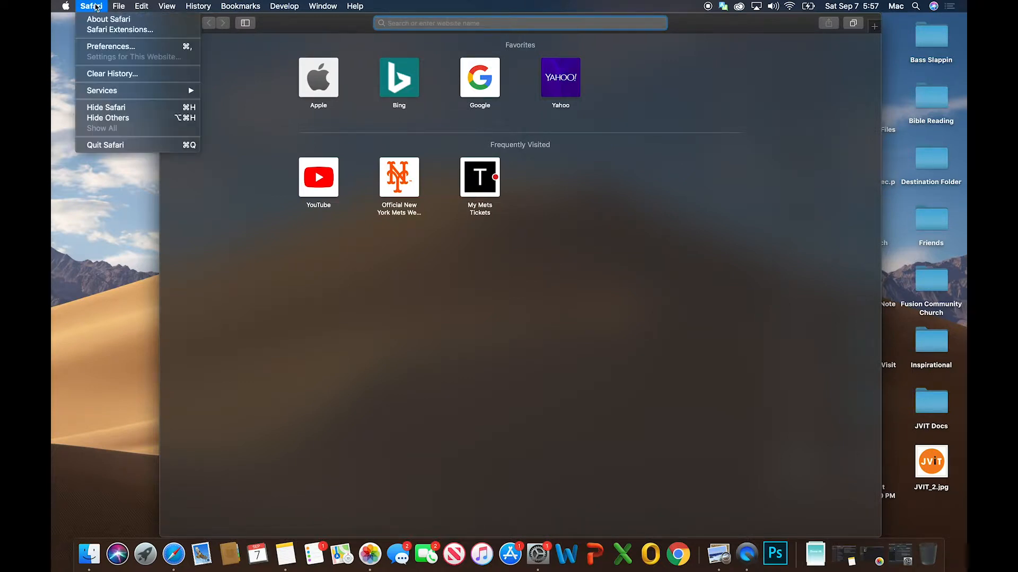
mouse_move(129, 45)
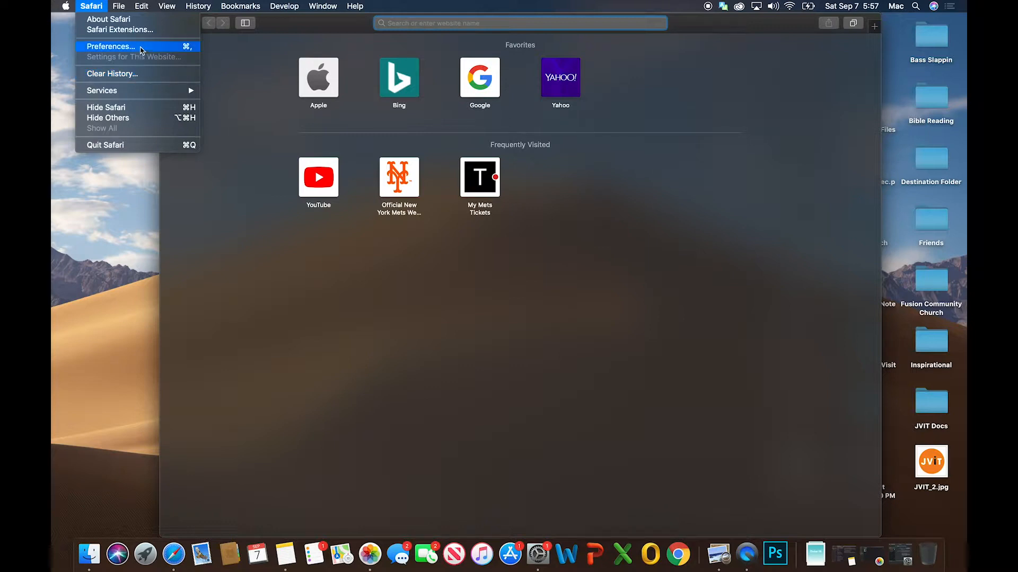
click(110, 45)
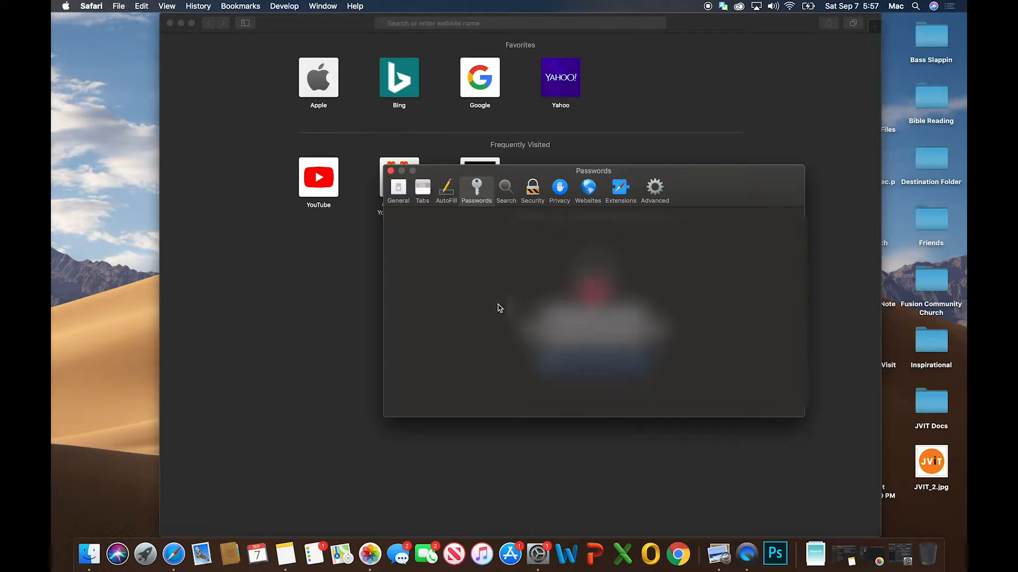
Unlock Safari's passwords, select all saved entries, remove them and confirm the removal.
click(476, 190)
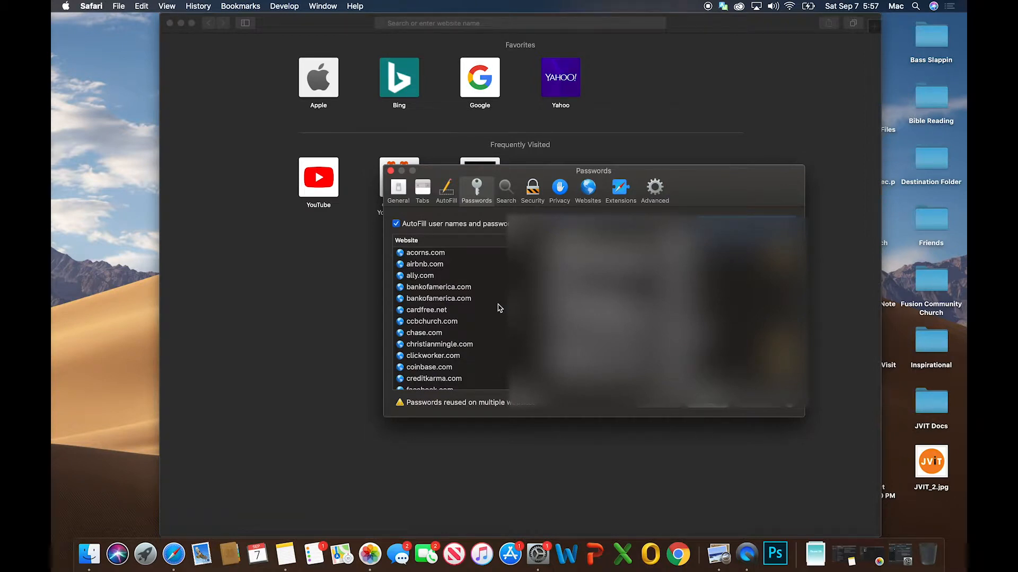
mouse_move(463, 327)
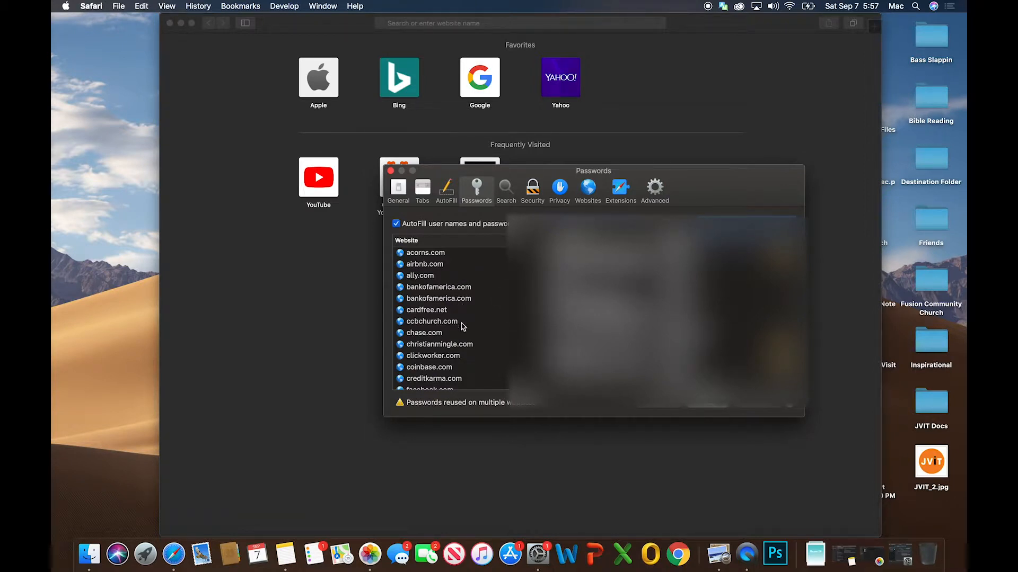
mouse_move(452, 276)
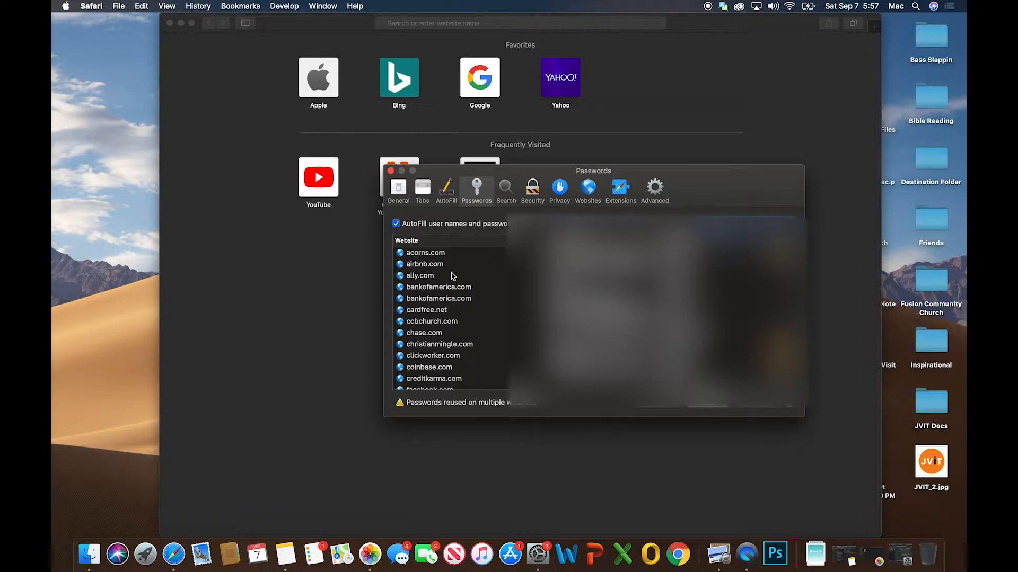
mouse_move(487, 376)
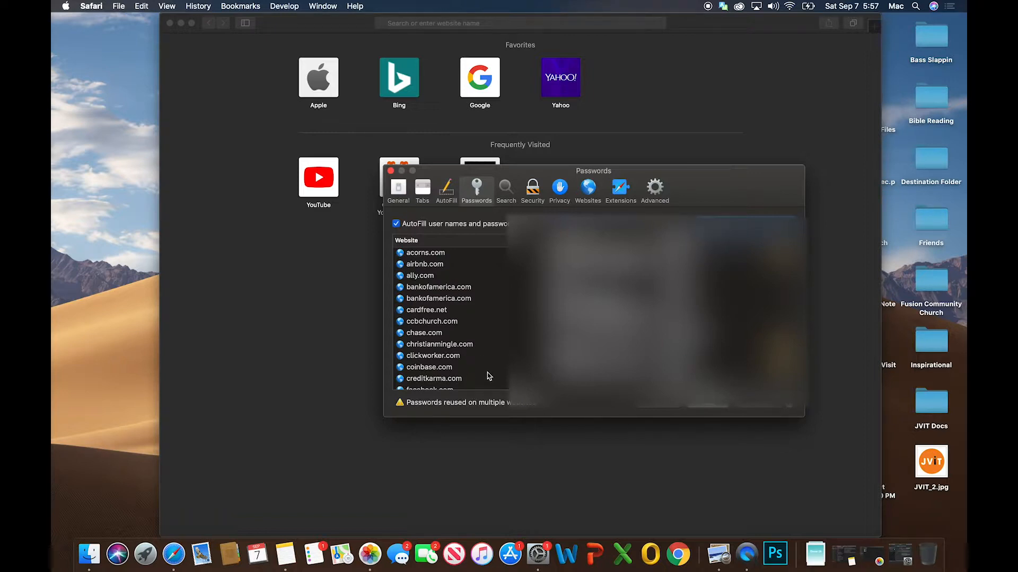
mouse_move(458, 276)
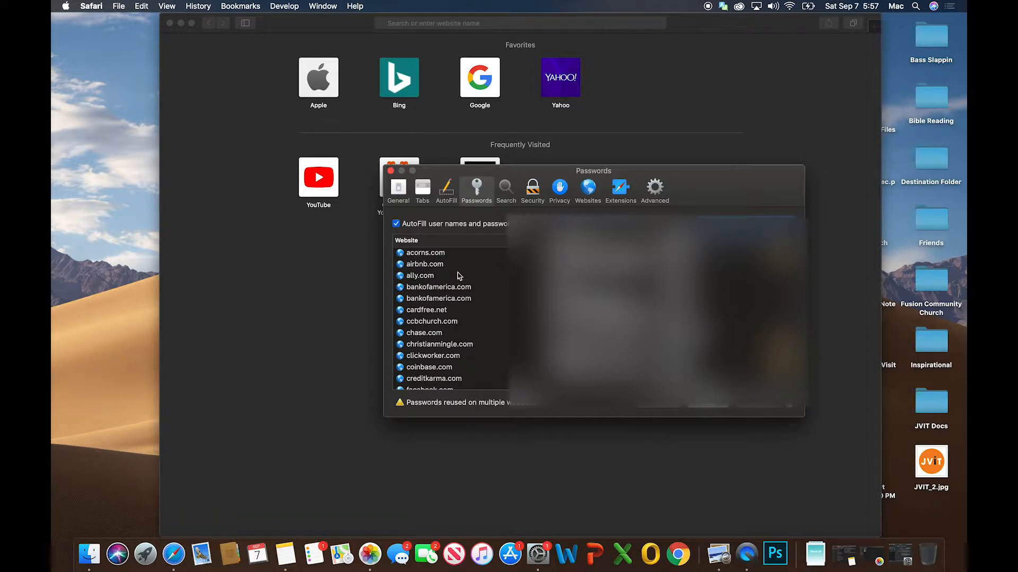
mouse_move(464, 259)
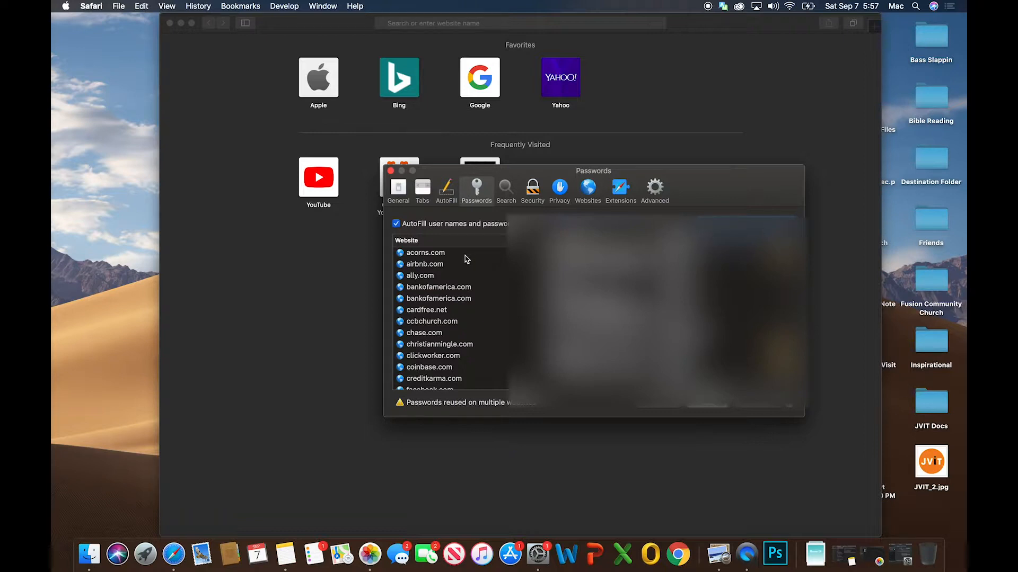
click(425, 253)
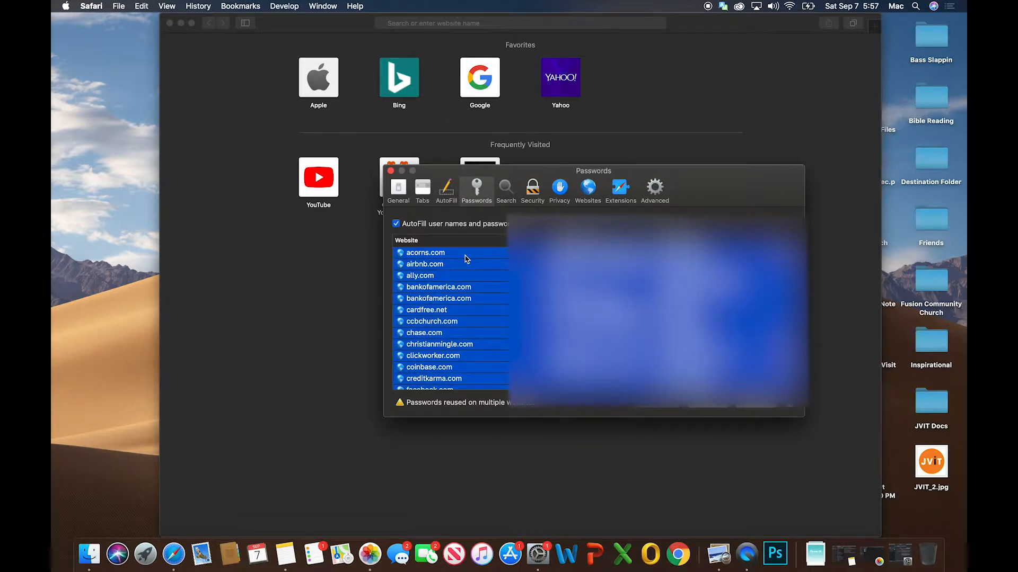
mouse_move(493, 320)
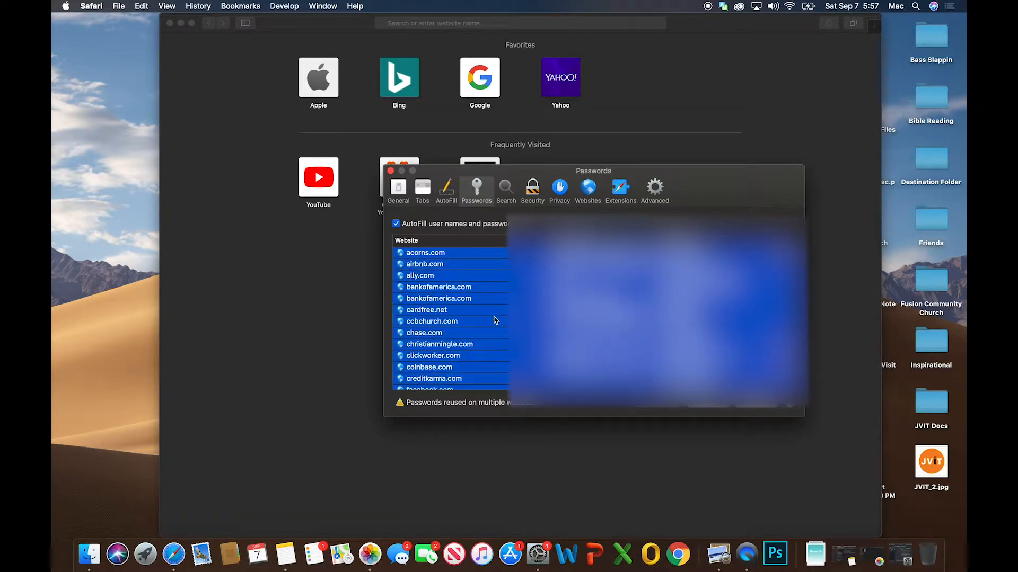
click(438, 298)
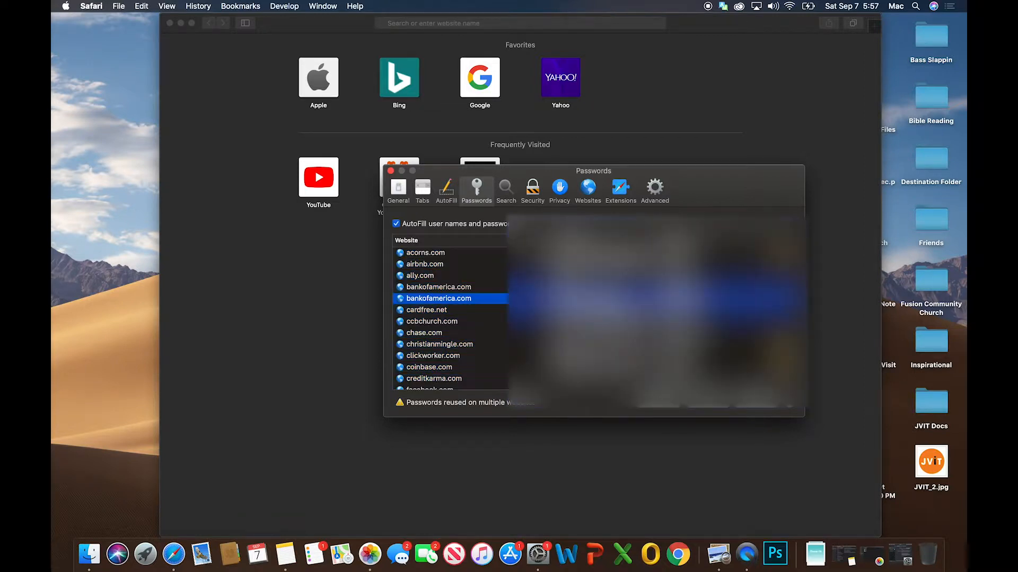
mouse_move(435, 288)
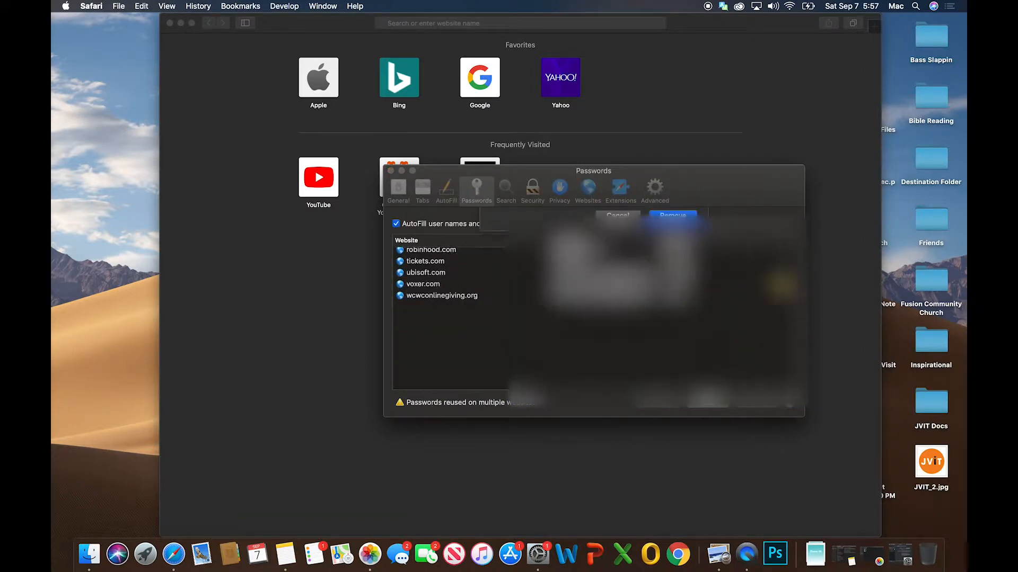
click(672, 215)
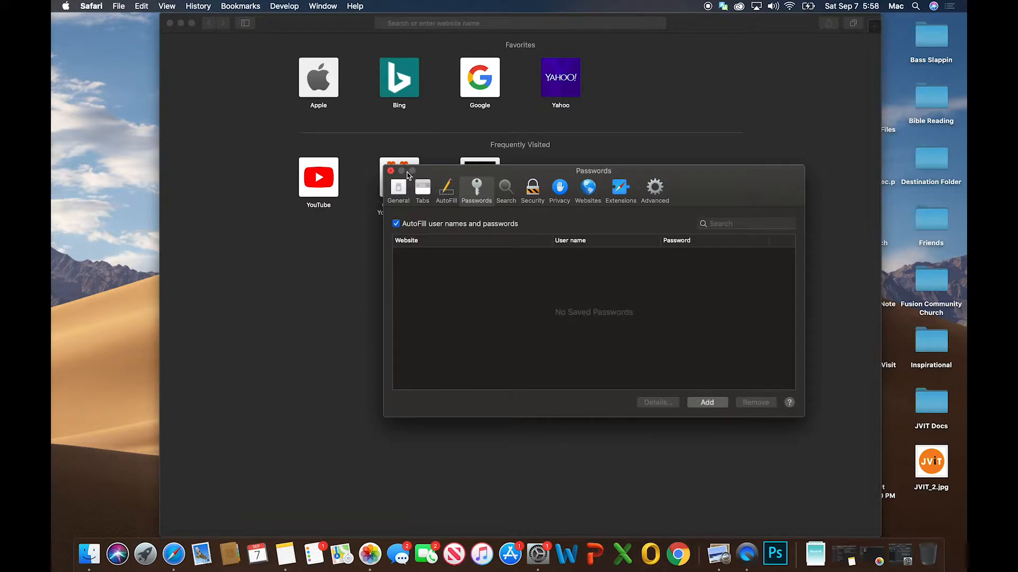
Close the Preferences window, quit Safari and bring up the Launchpad app grid.
click(390, 171)
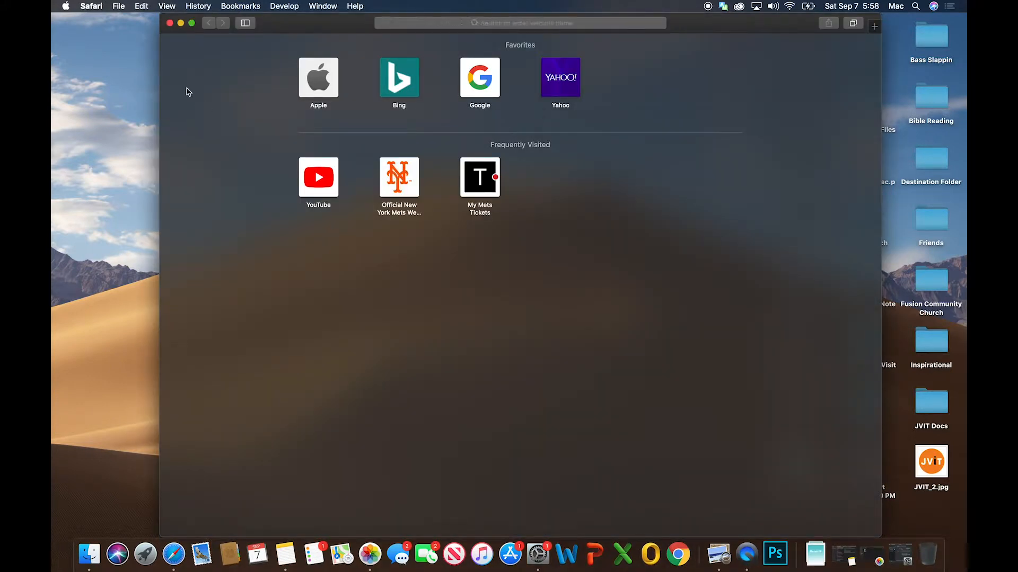
click(92, 6)
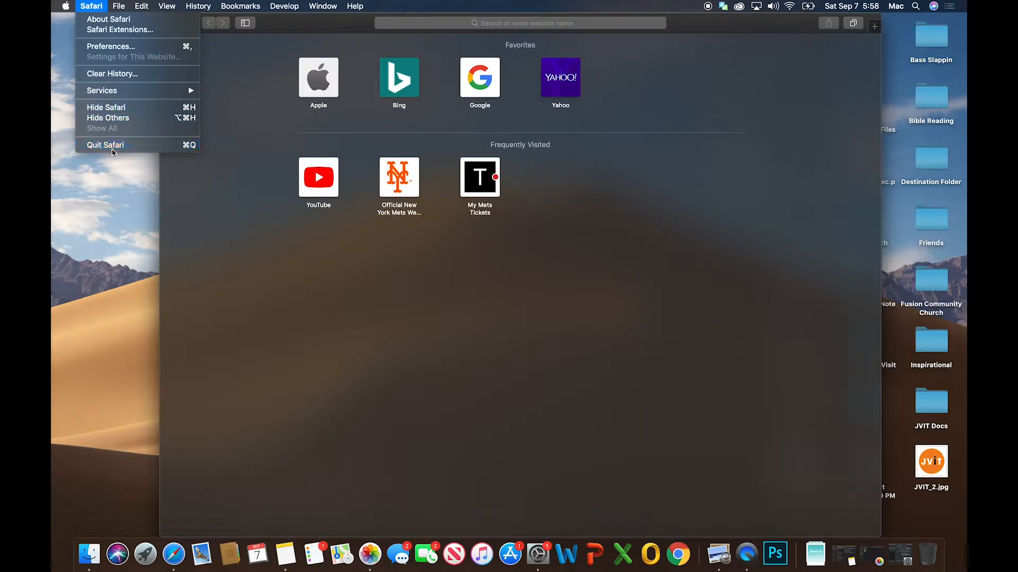
click(105, 145)
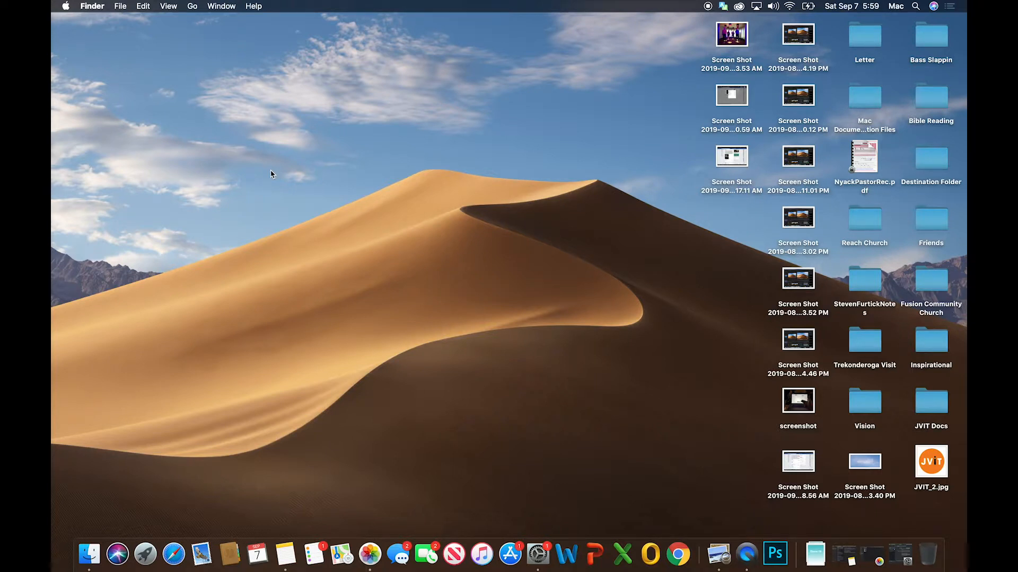
mouse_move(145, 554)
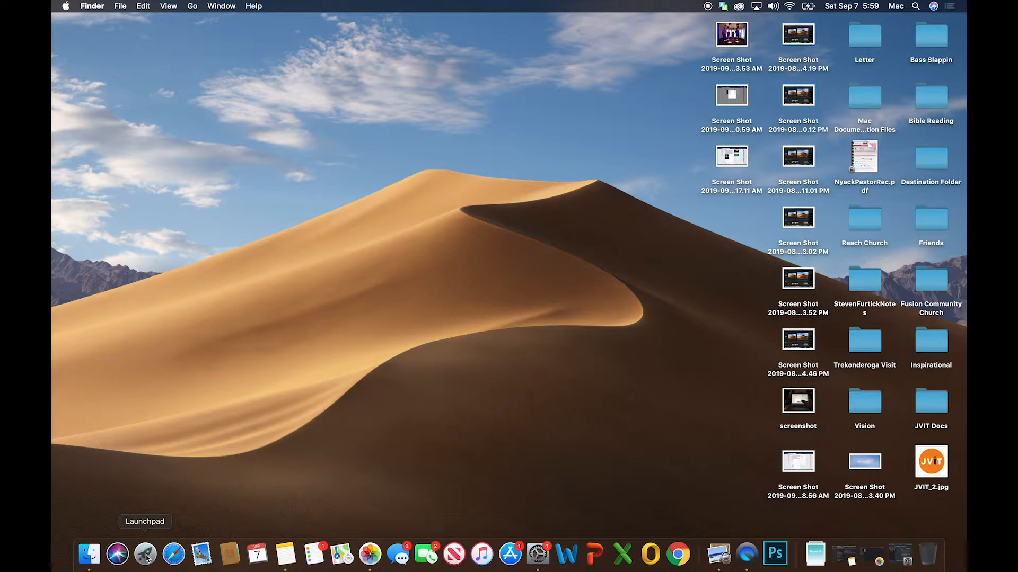
mouse_move(167, 508)
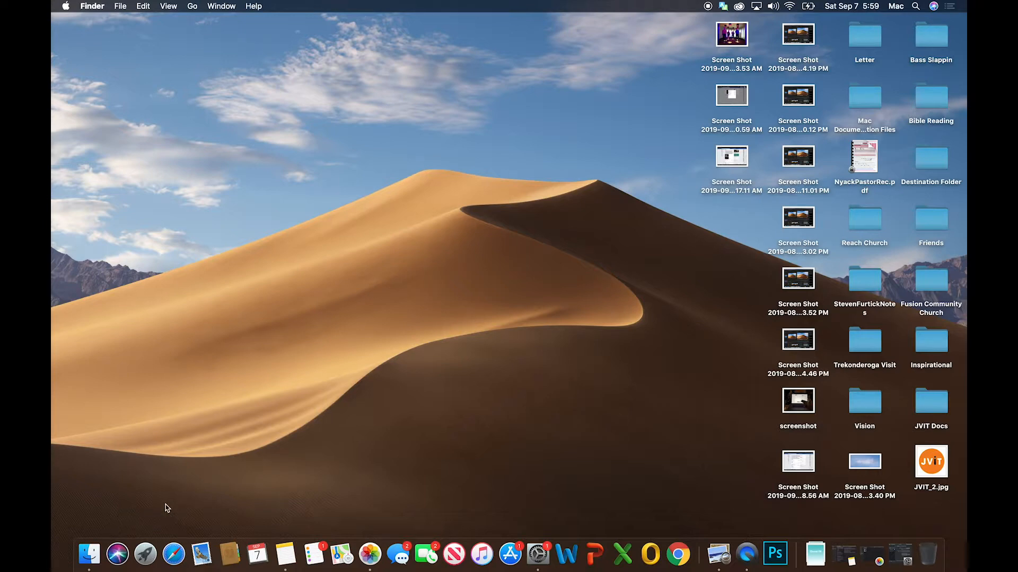
mouse_move(145, 554)
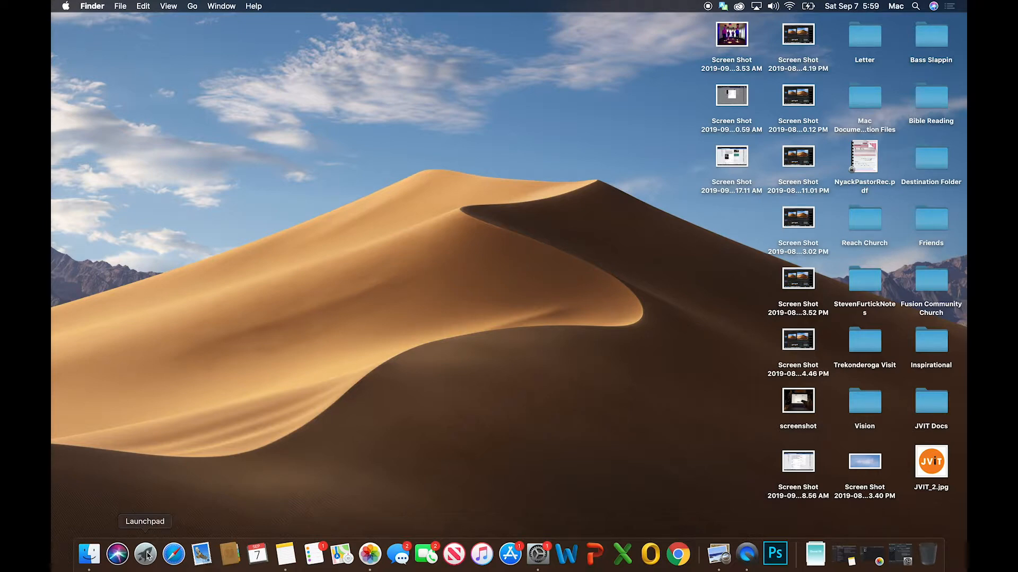
click(146, 555)
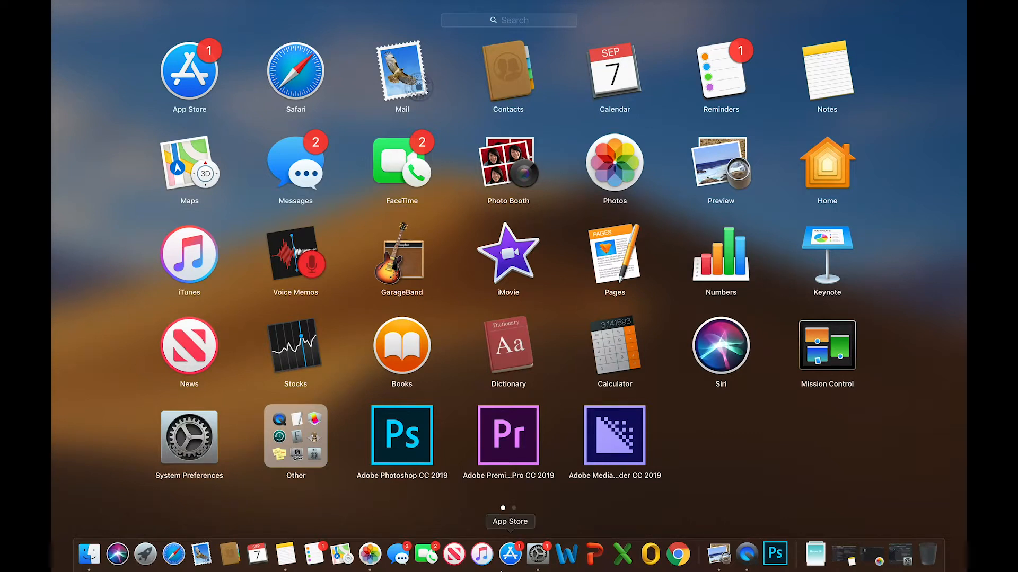
mouse_move(512, 26)
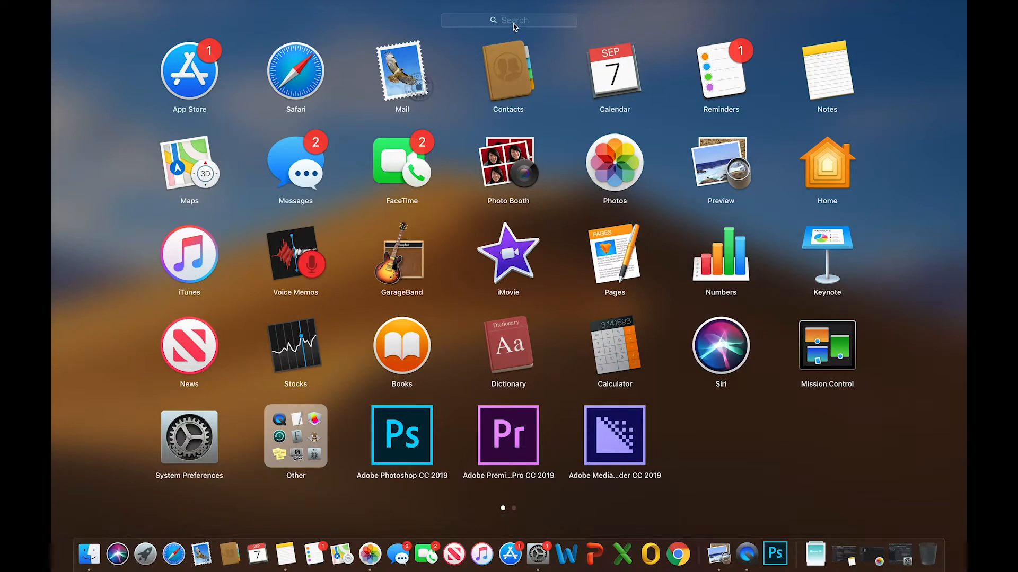
Filter Launchpad's apps by typing 'key' to find Keychain Access.
text(k)
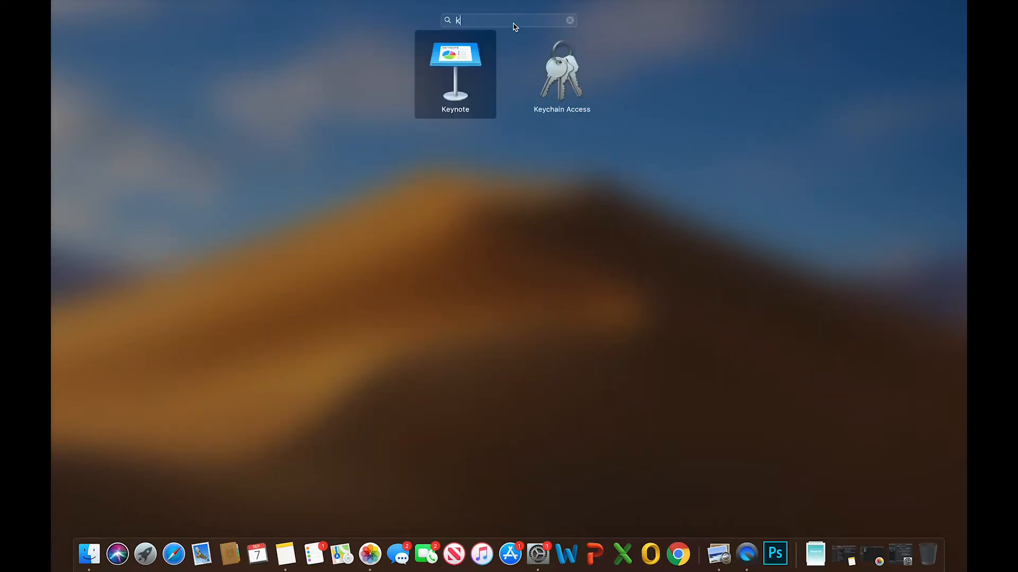
text(ey)
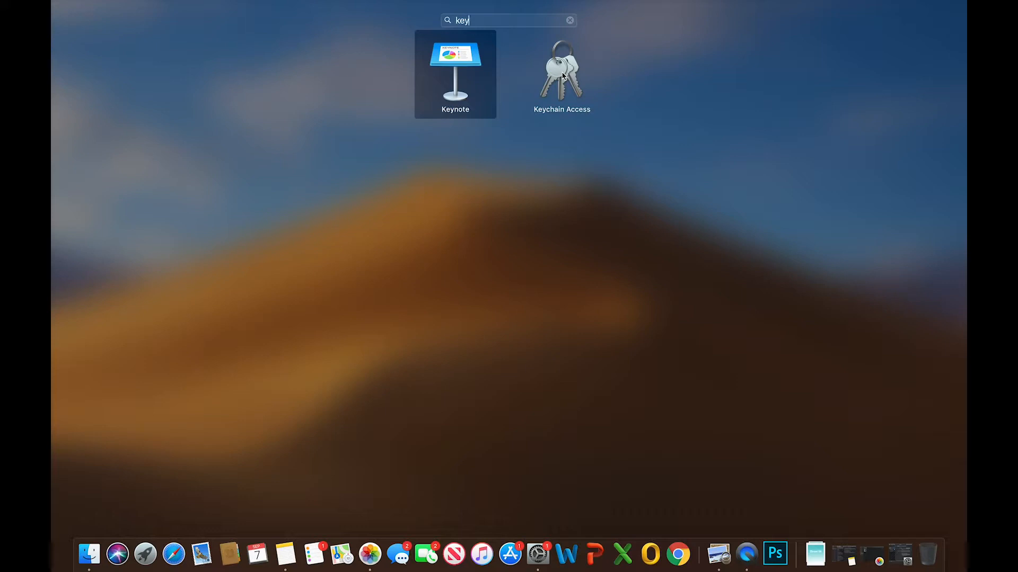
mouse_move(565, 71)
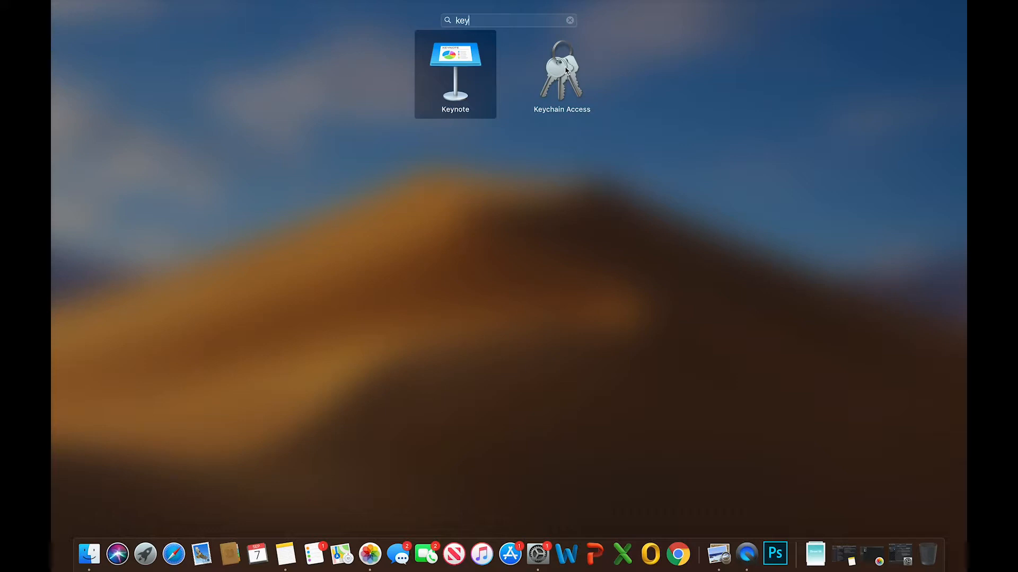
mouse_move(146, 553)
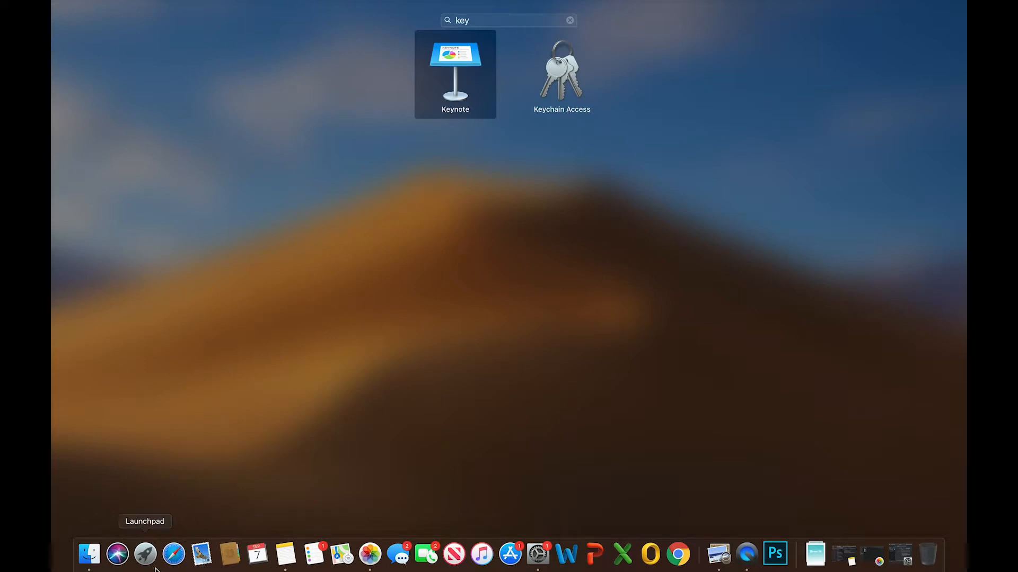
mouse_move(512, 33)
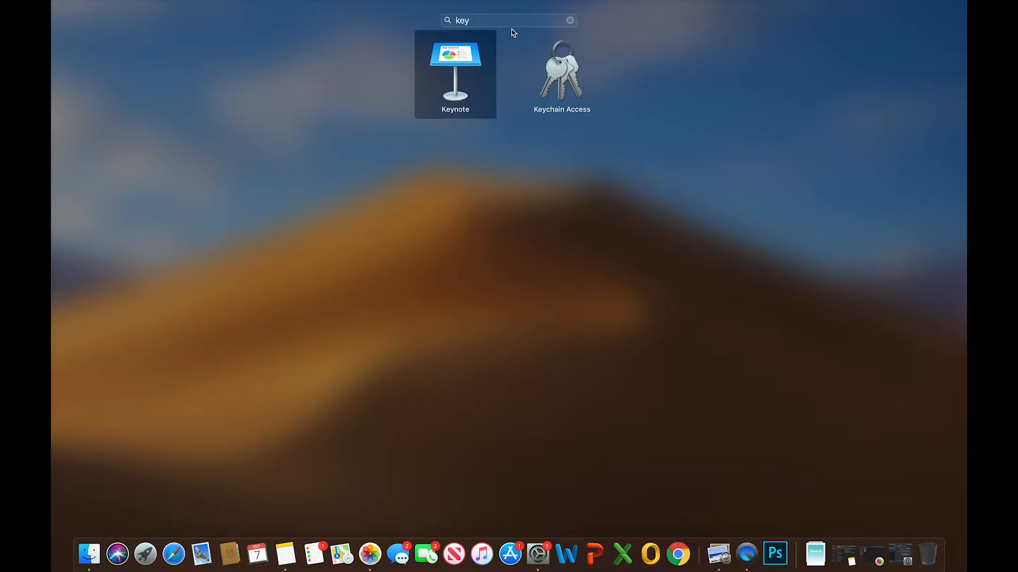
mouse_move(562, 74)
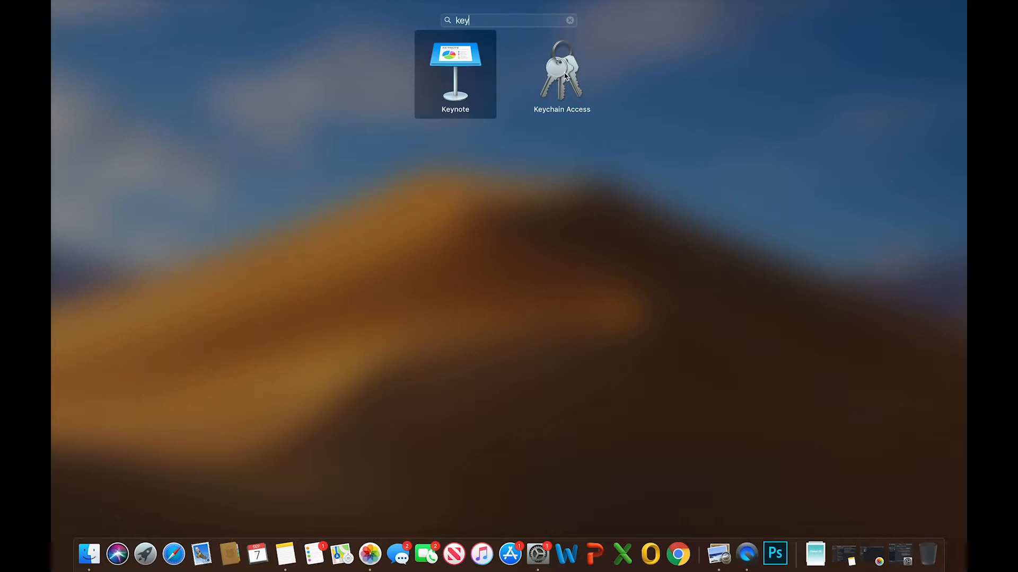
Launch Keychain Access, show the Passwords category and delete all 81 login keychain items, confirming the deletion.
double_click(562, 73)
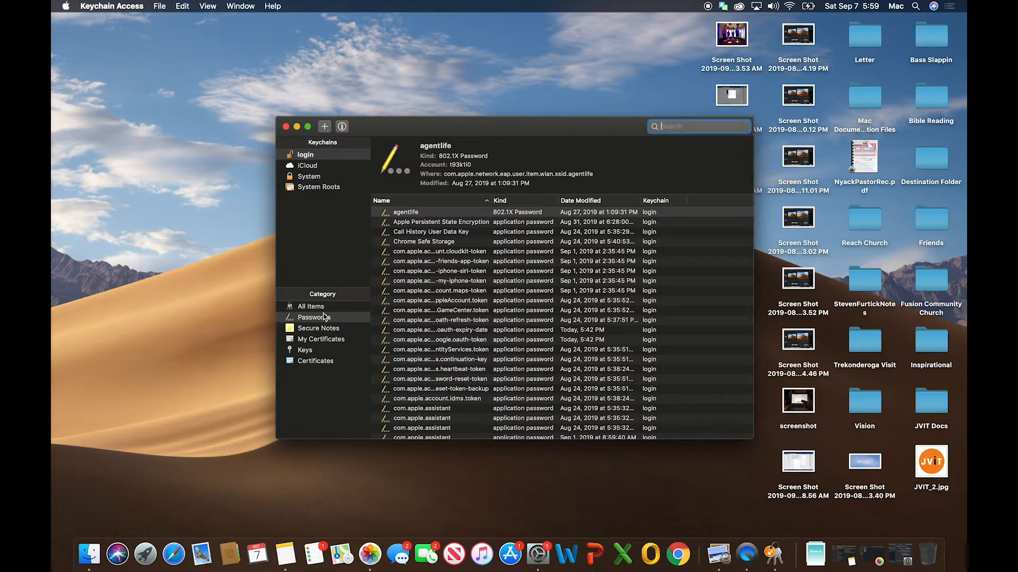
click(314, 317)
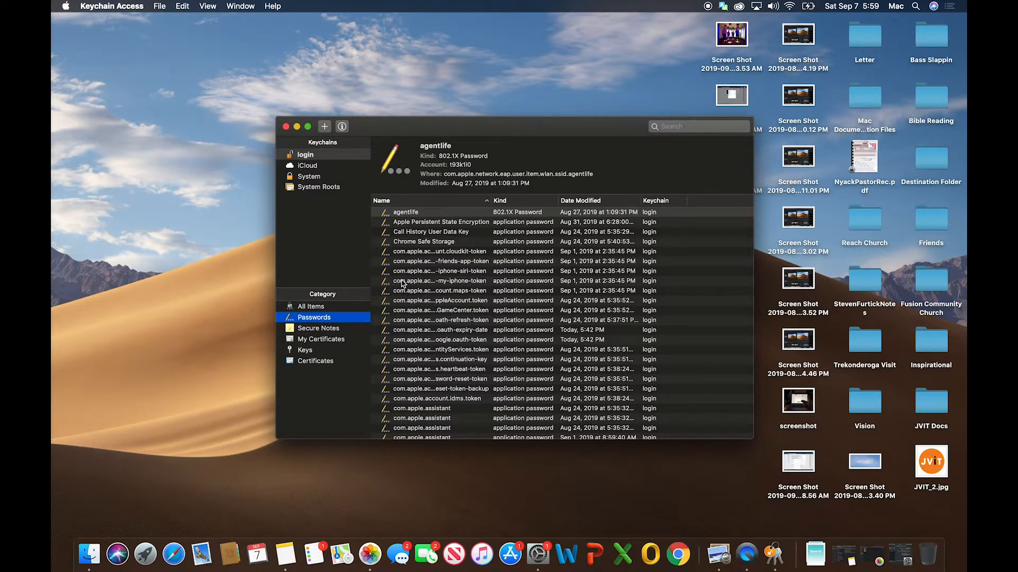
click(406, 212)
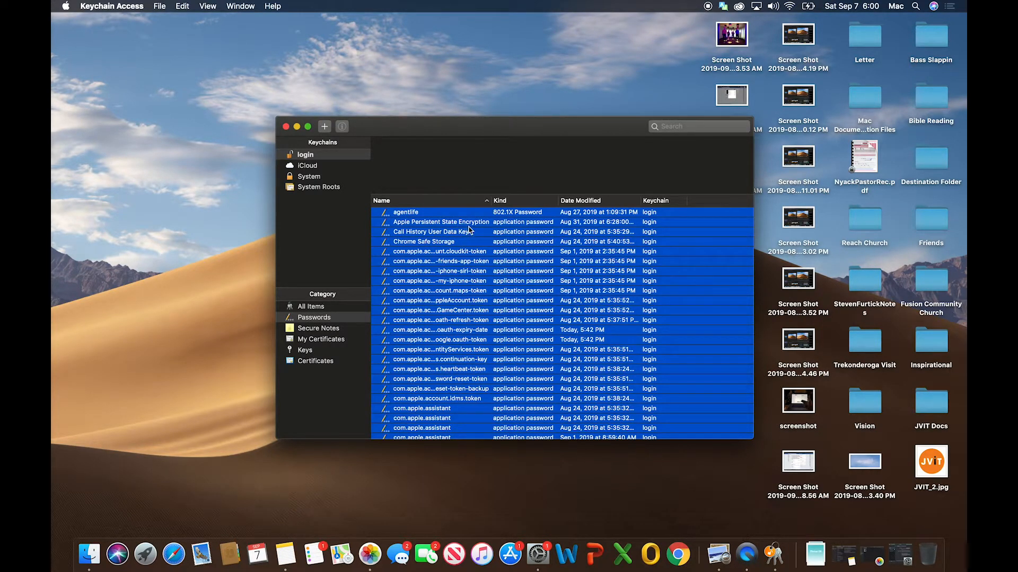
right_click(455, 217)
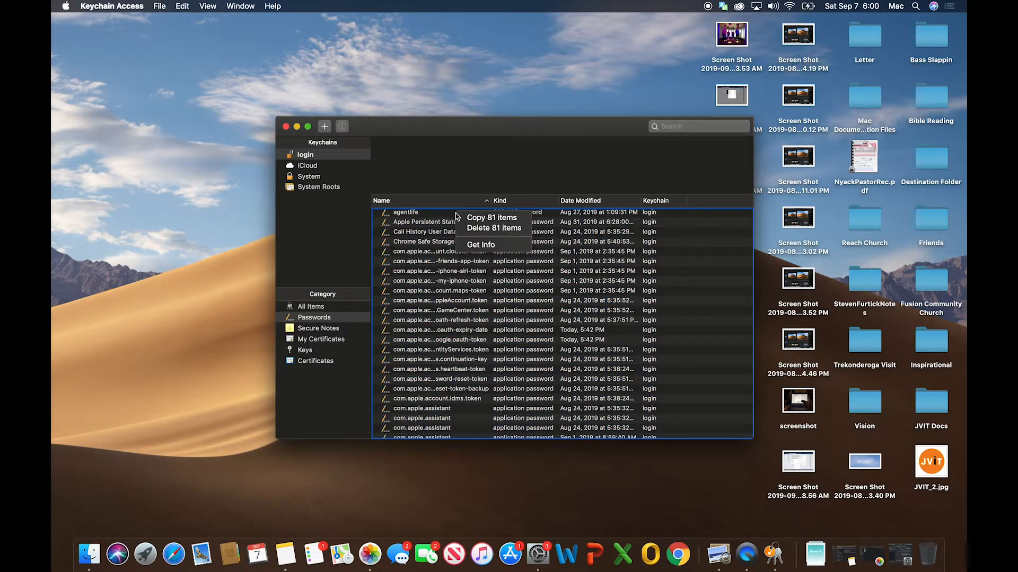
mouse_move(493, 228)
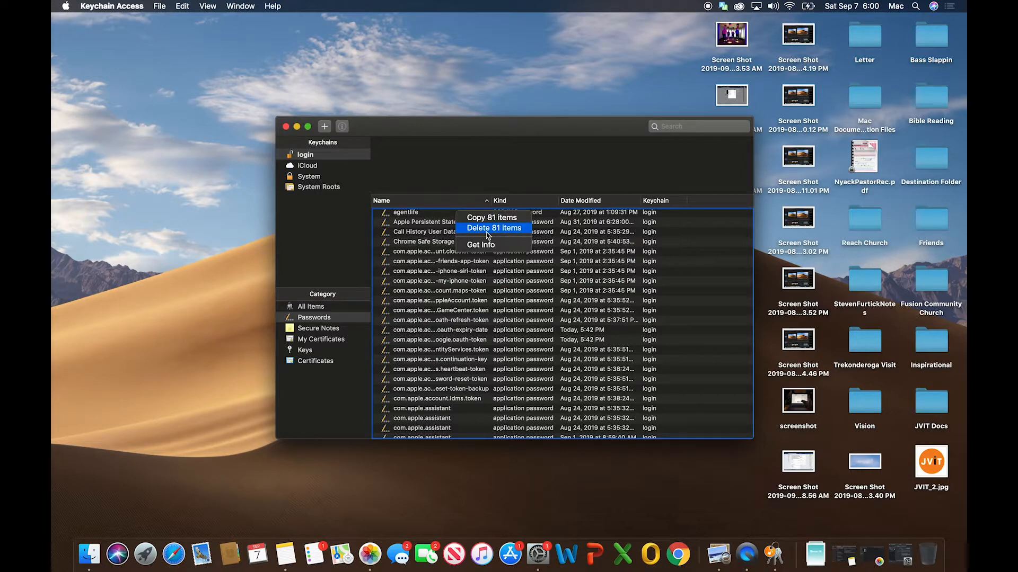
click(493, 228)
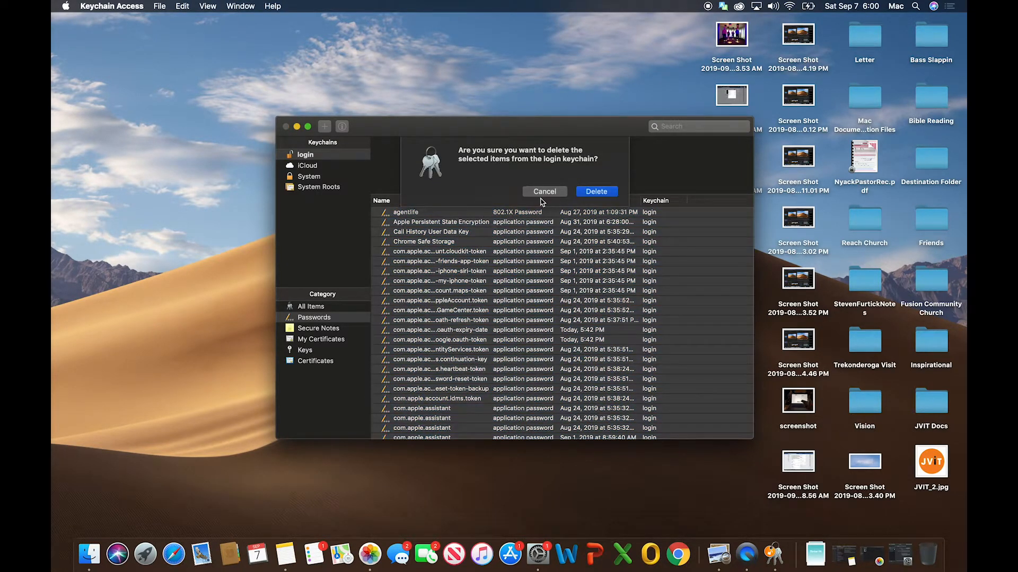
click(595, 192)
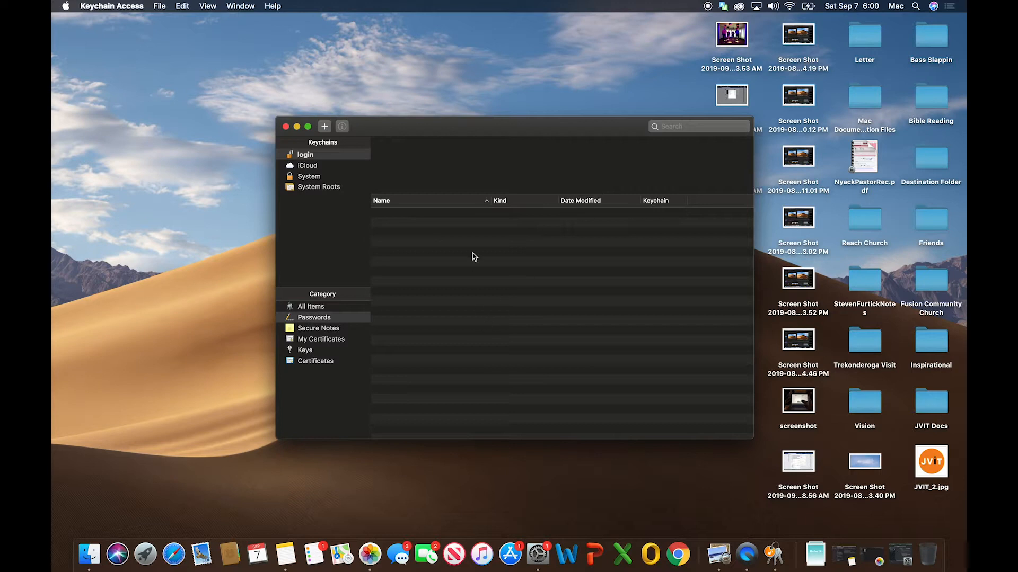
mouse_move(453, 267)
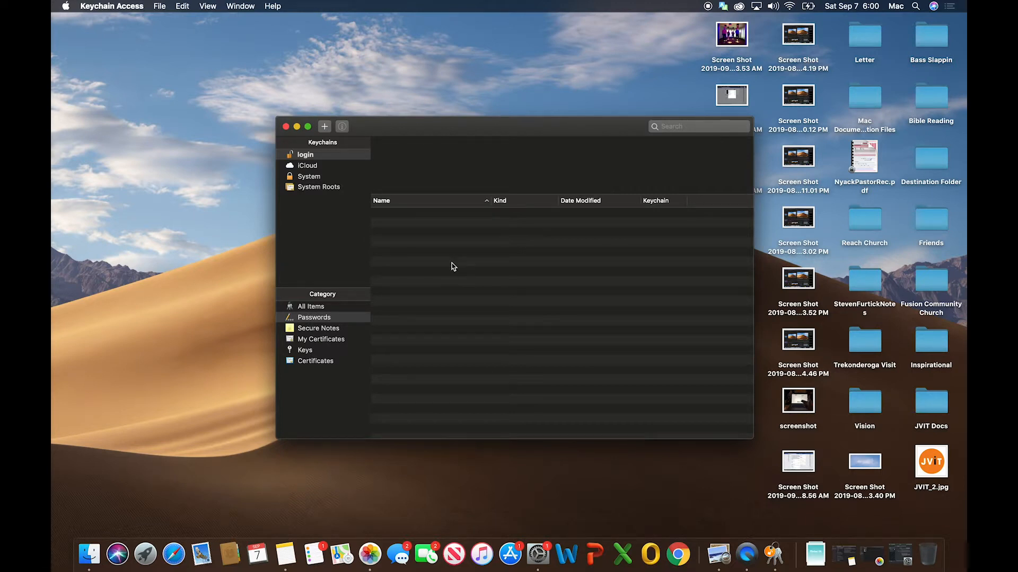
mouse_move(409, 224)
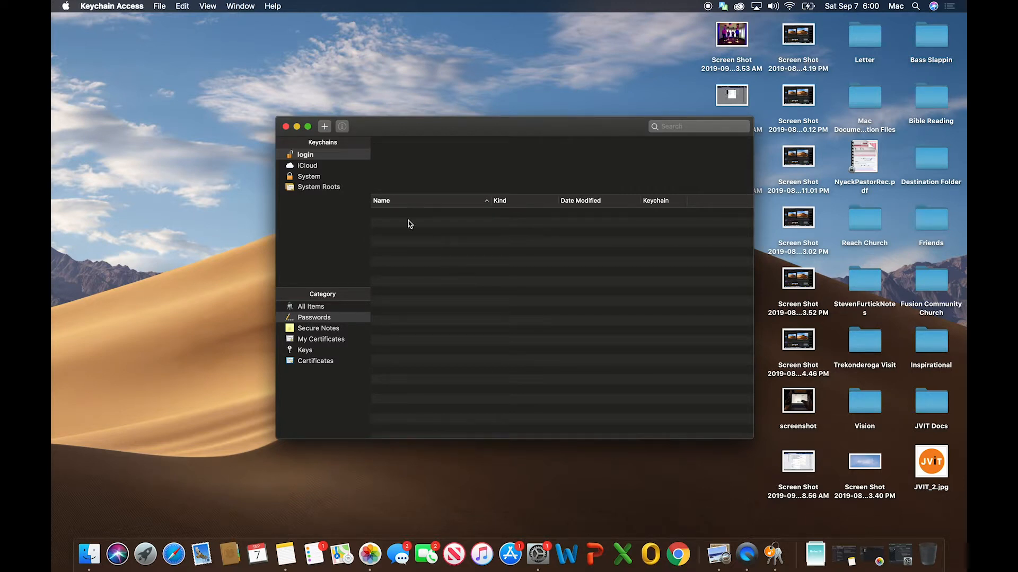
Close the emptied Keychain Access window to return to the desktop.
click(285, 126)
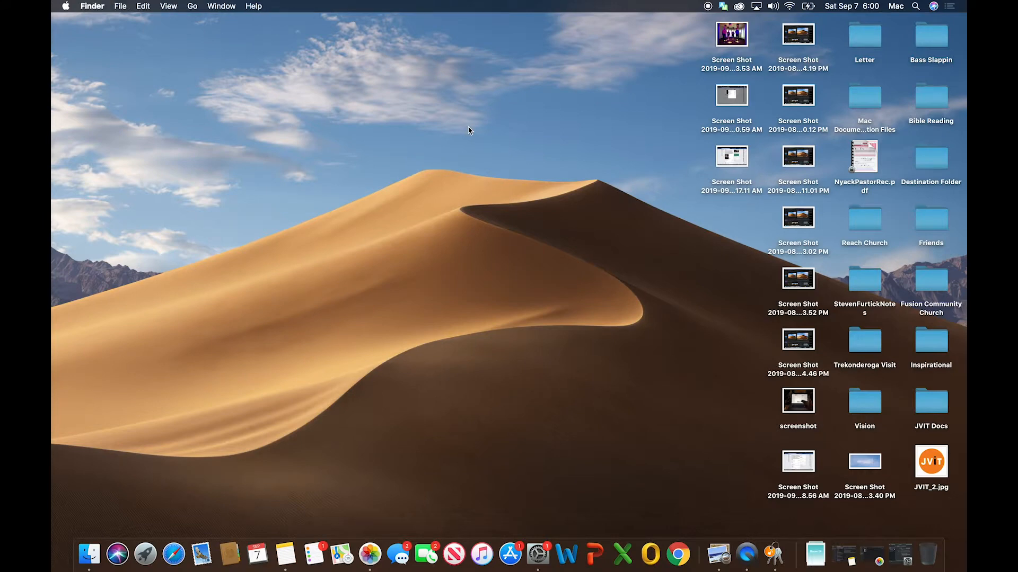
mouse_move(790, 7)
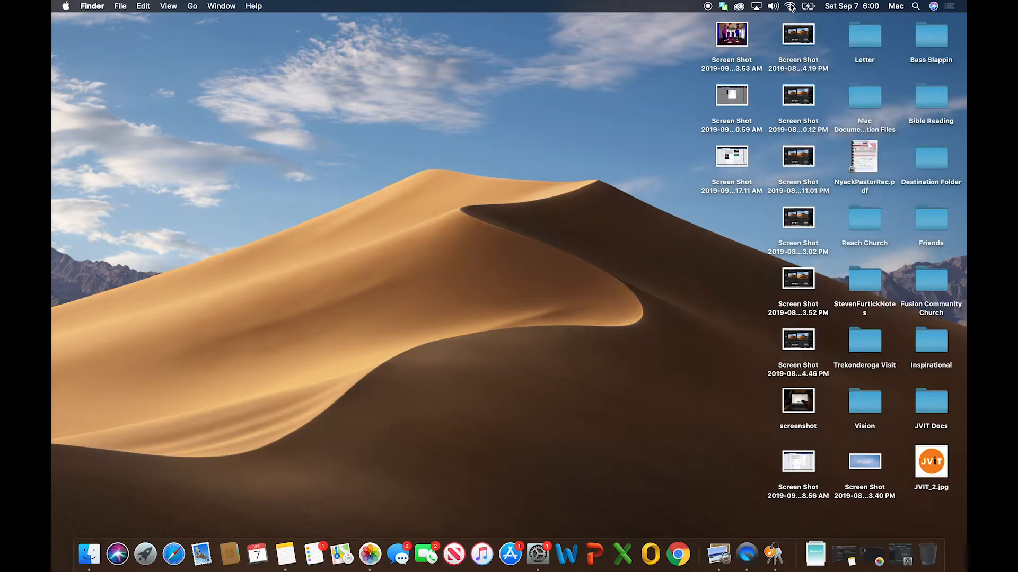
mouse_move(627, 94)
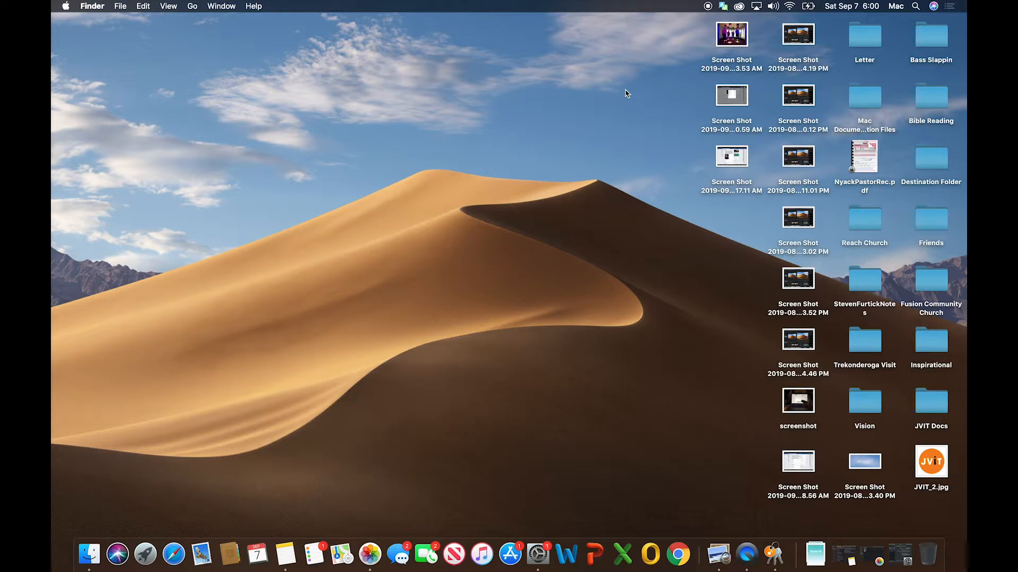
mouse_move(673, 89)
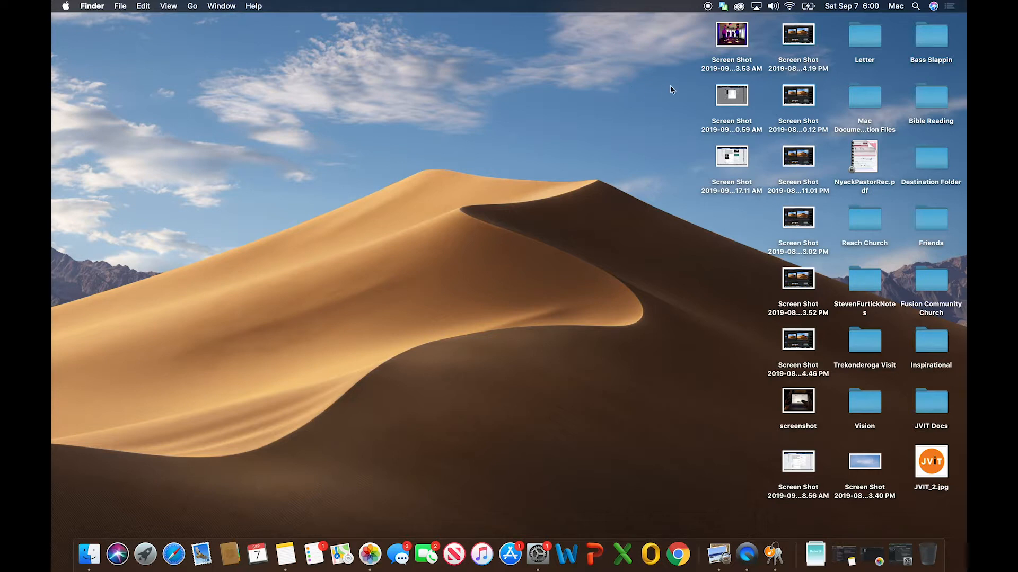
mouse_move(793, 9)
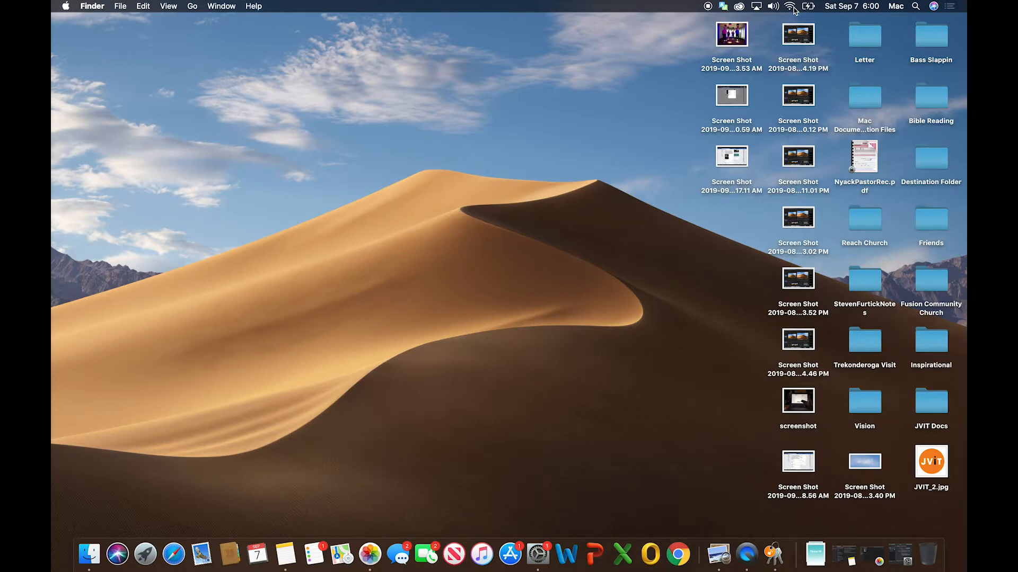
Use the menu-bar Wi-Fi icon to open the Network preferences.
click(792, 6)
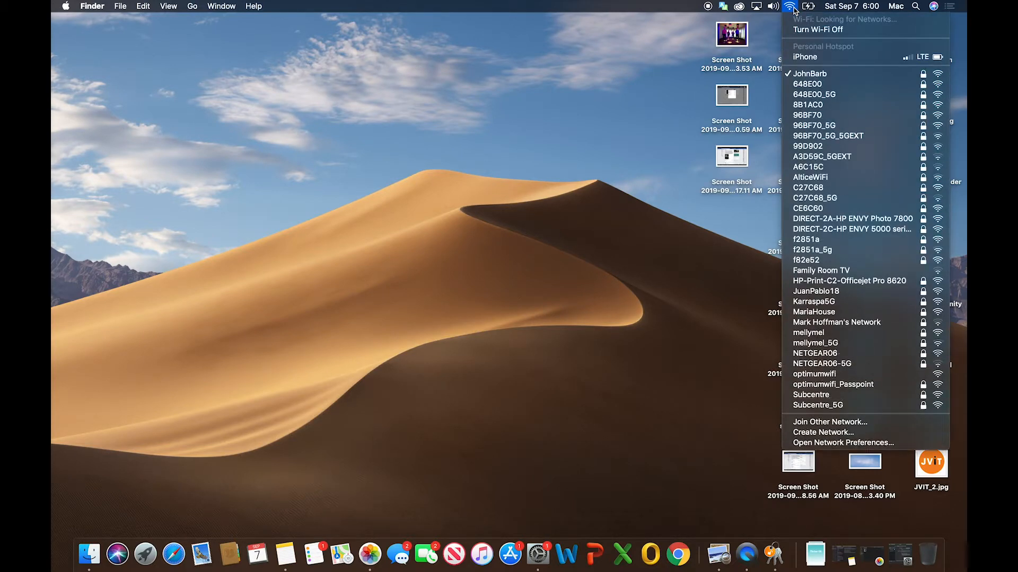
mouse_move(843, 443)
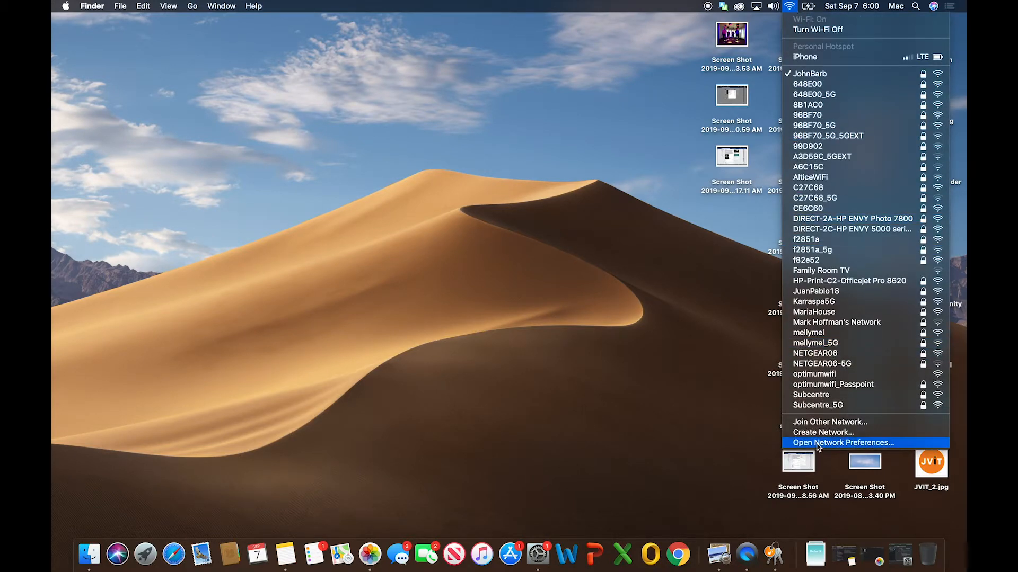
click(843, 443)
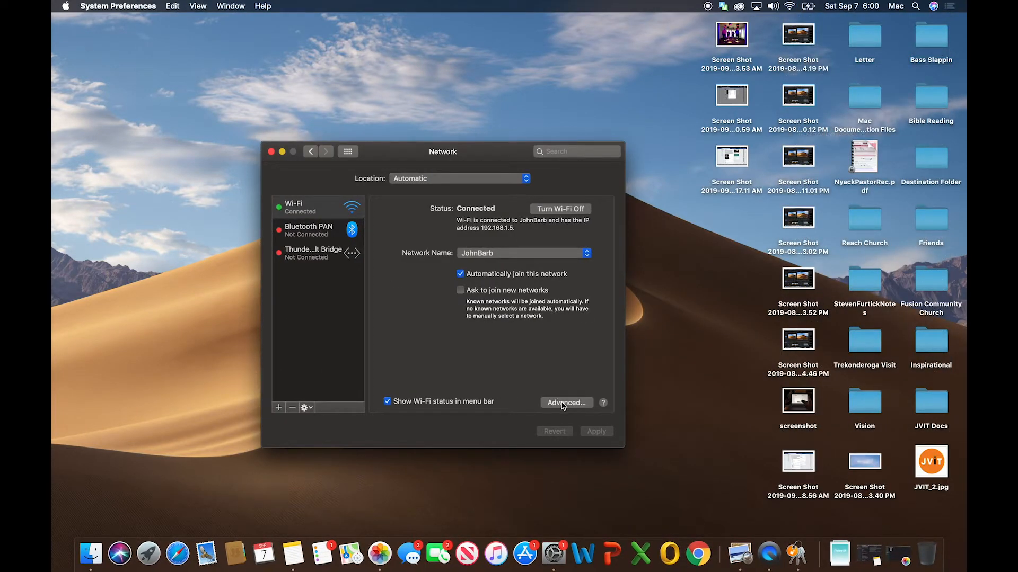
Remove the agentlife network from the Preferred Networks list in Advanced Wi-Fi settings.
click(565, 402)
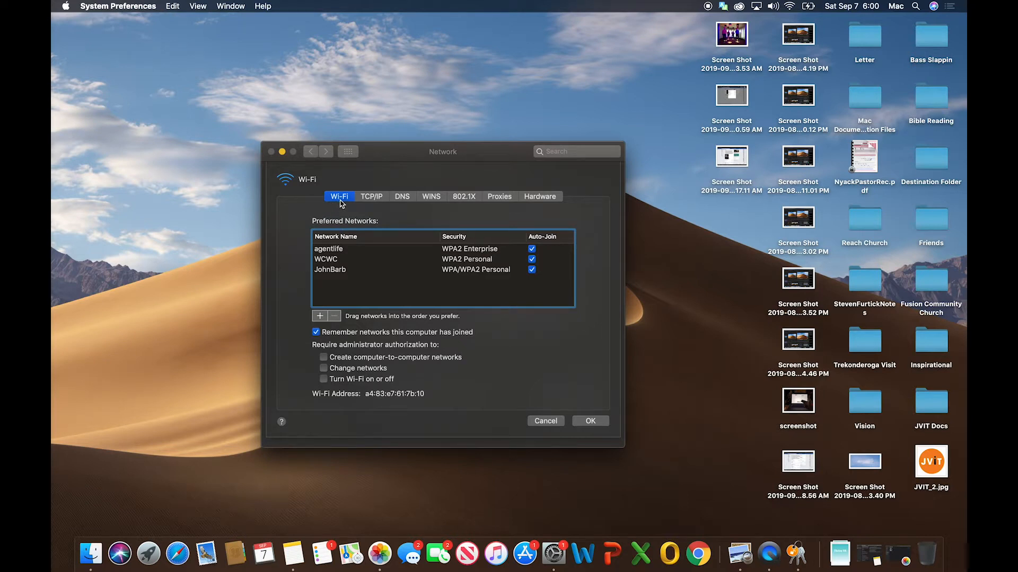
mouse_move(340, 278)
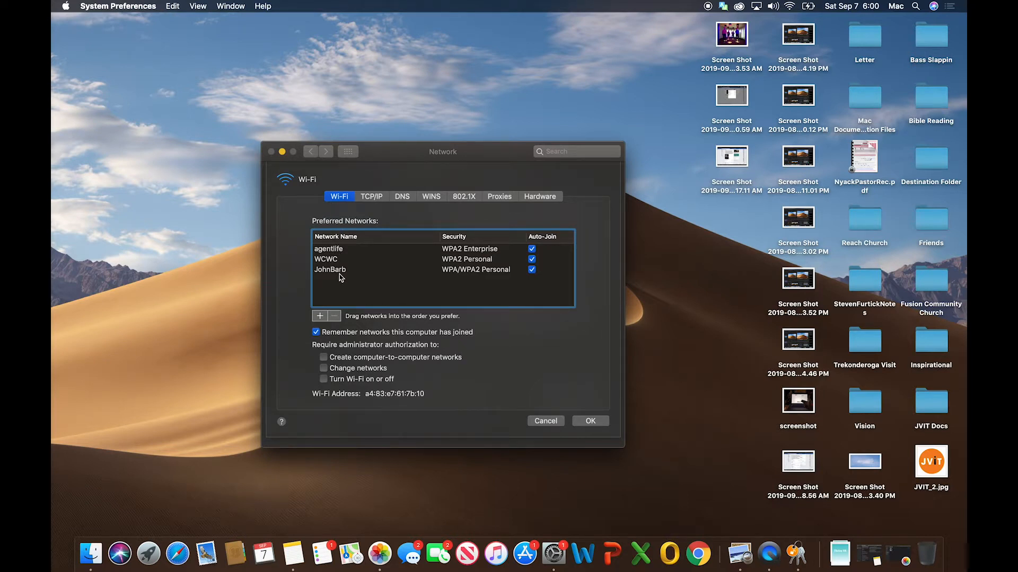
mouse_move(344, 298)
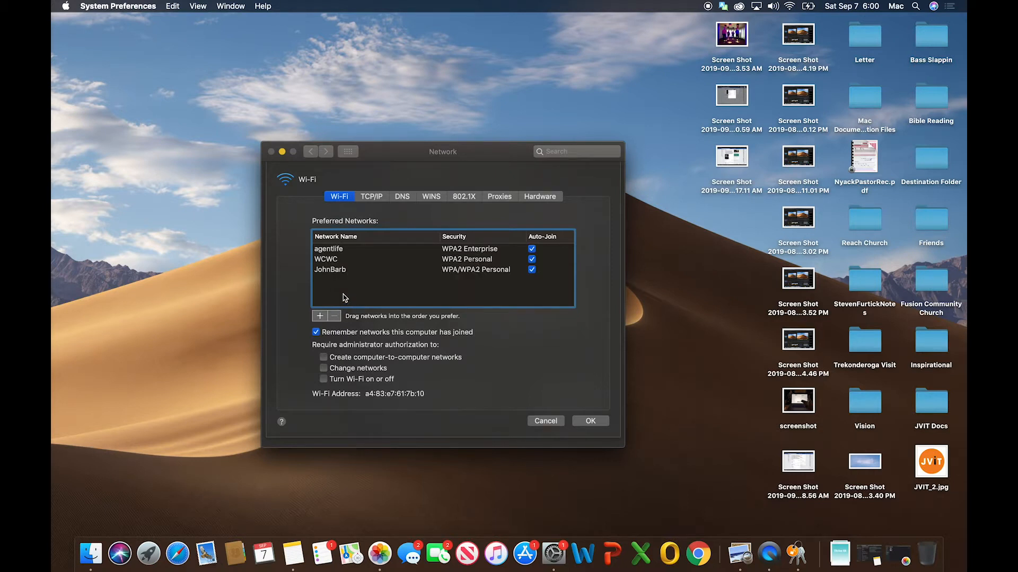
mouse_move(349, 255)
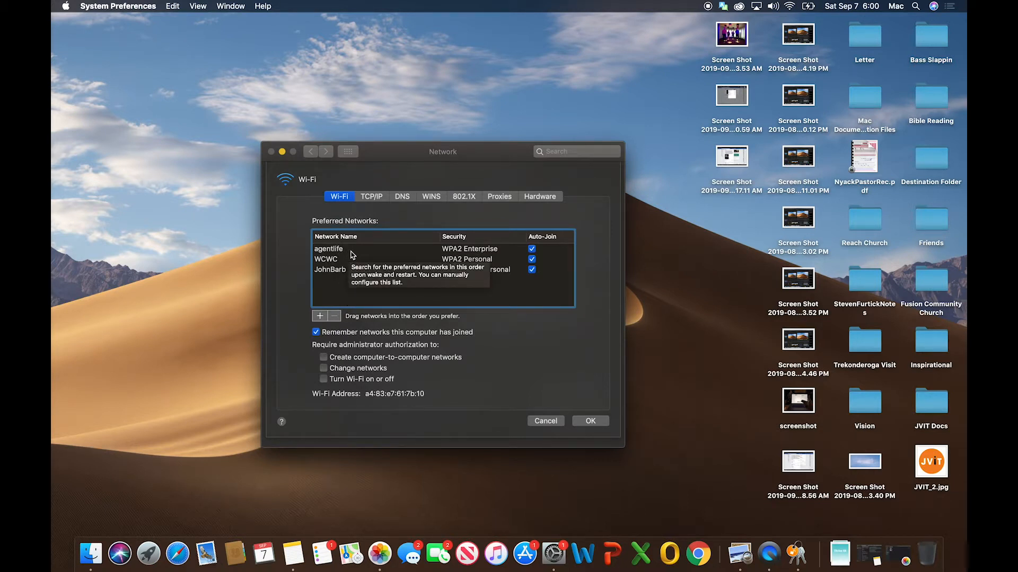
mouse_move(340, 263)
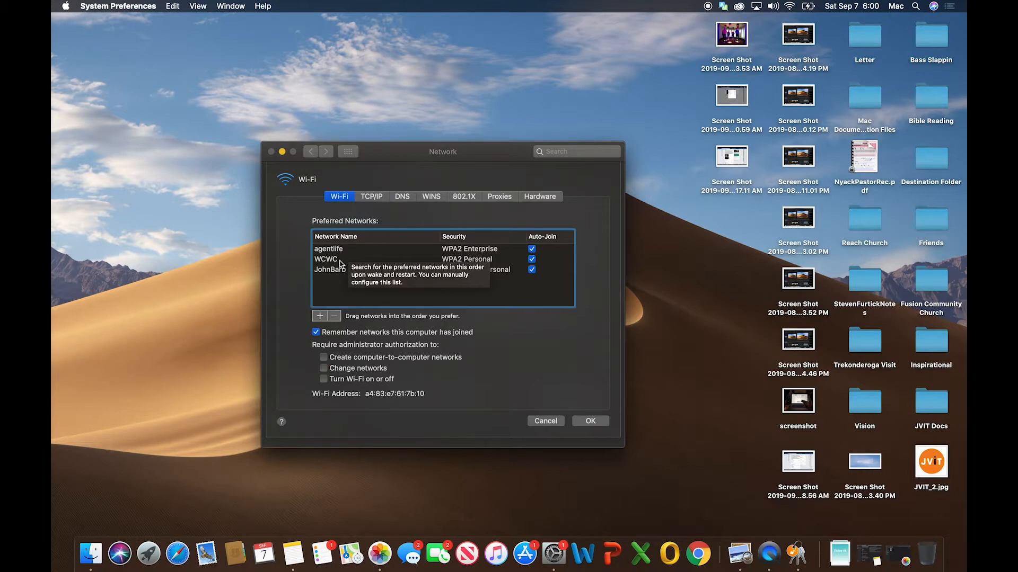
mouse_move(343, 264)
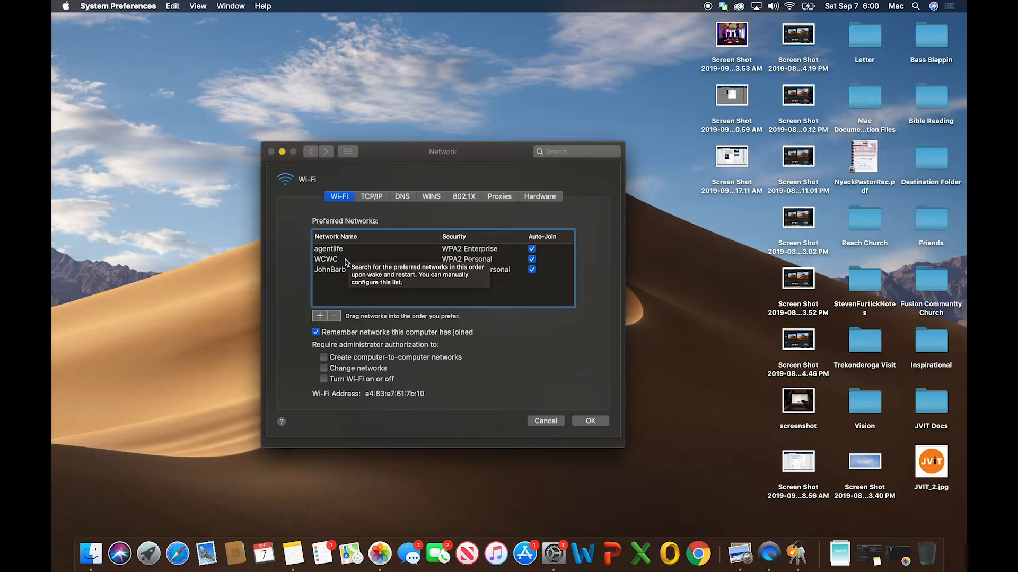
mouse_move(344, 271)
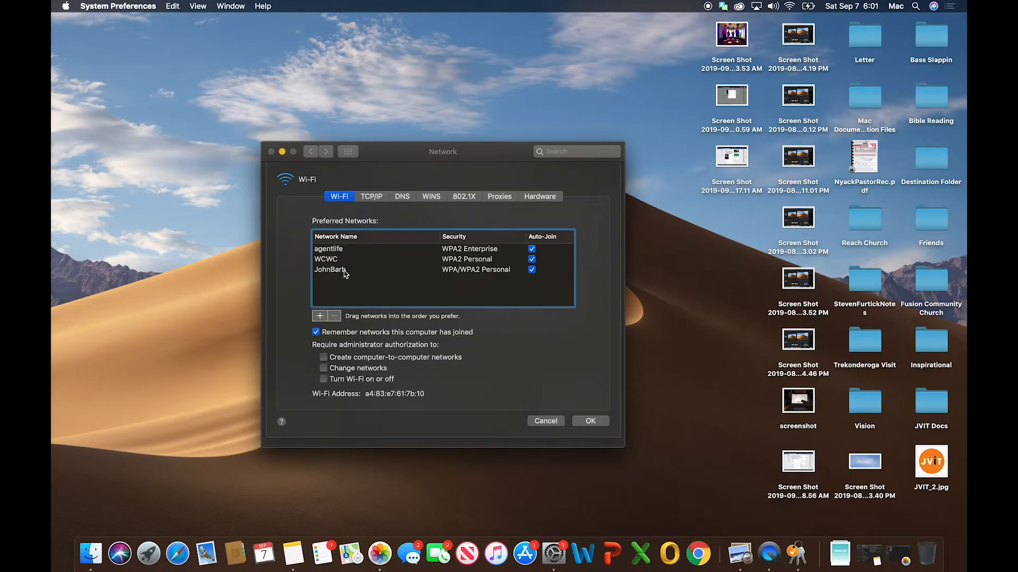
mouse_move(349, 288)
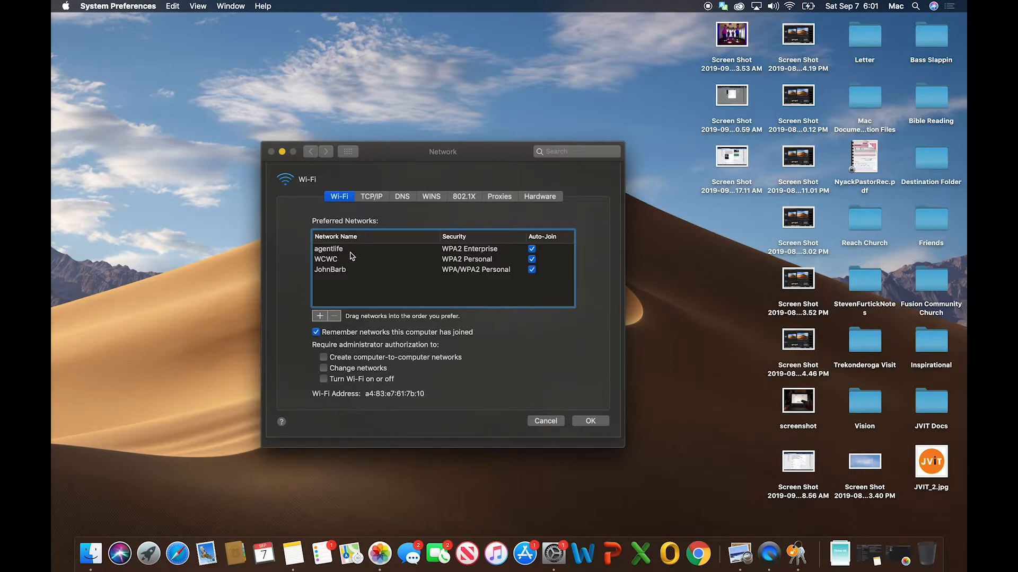
click(328, 248)
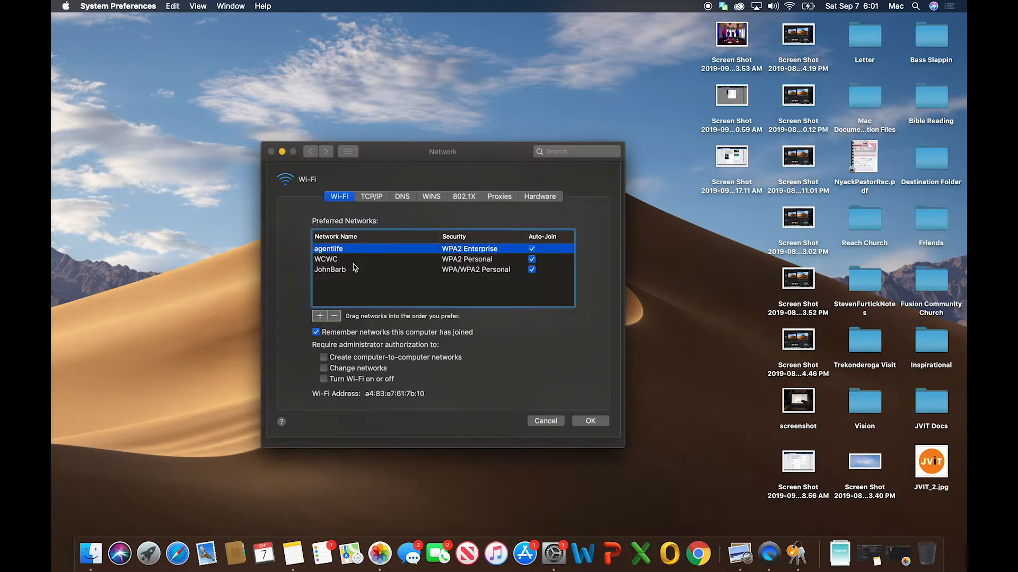
mouse_move(336, 319)
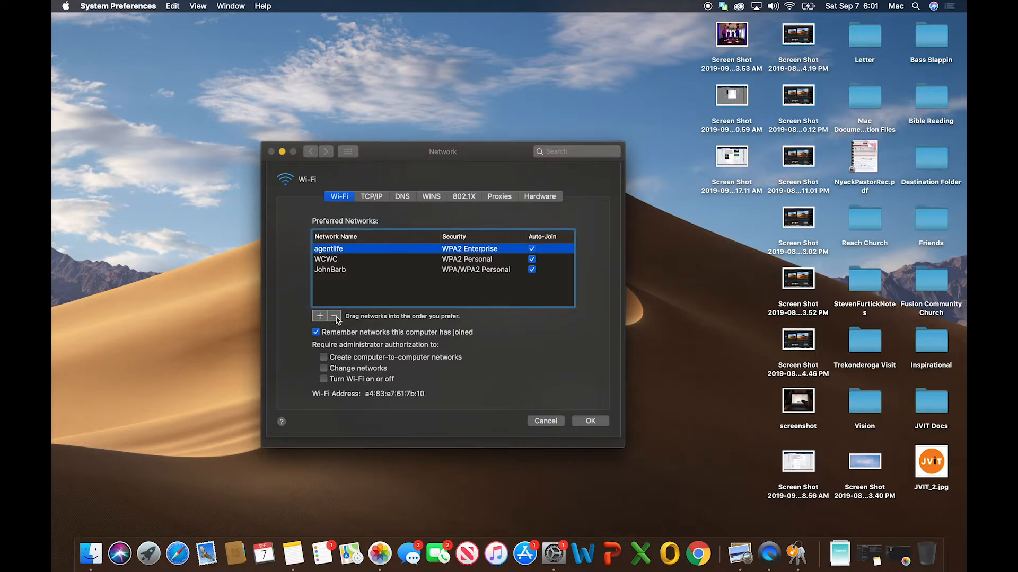
mouse_move(335, 316)
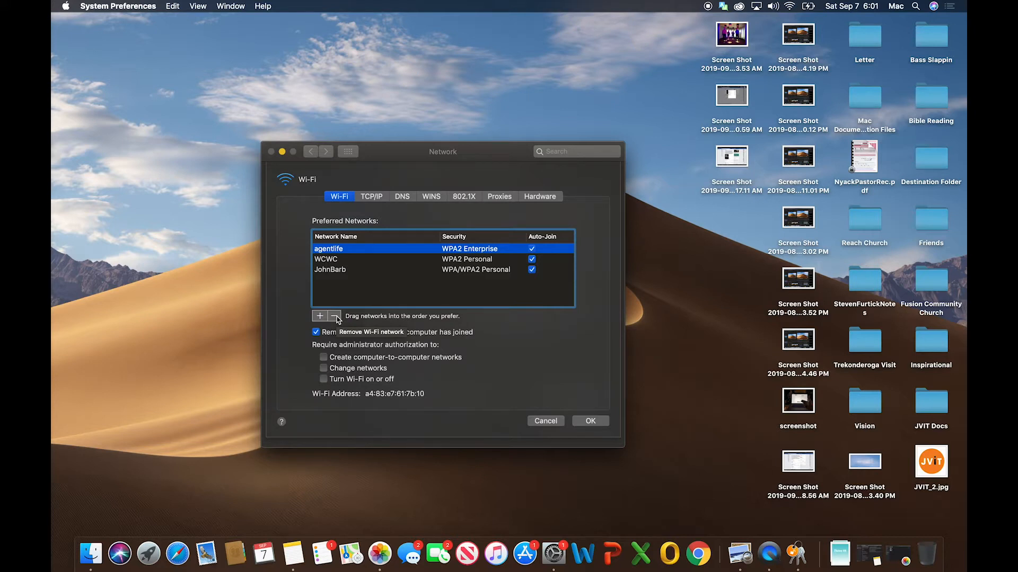
click(335, 316)
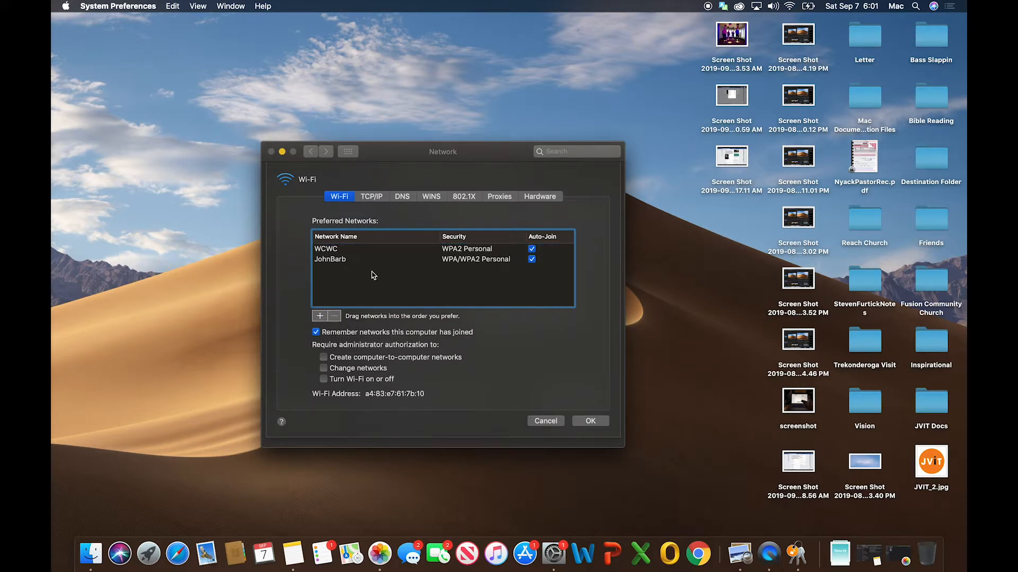
mouse_move(370, 280)
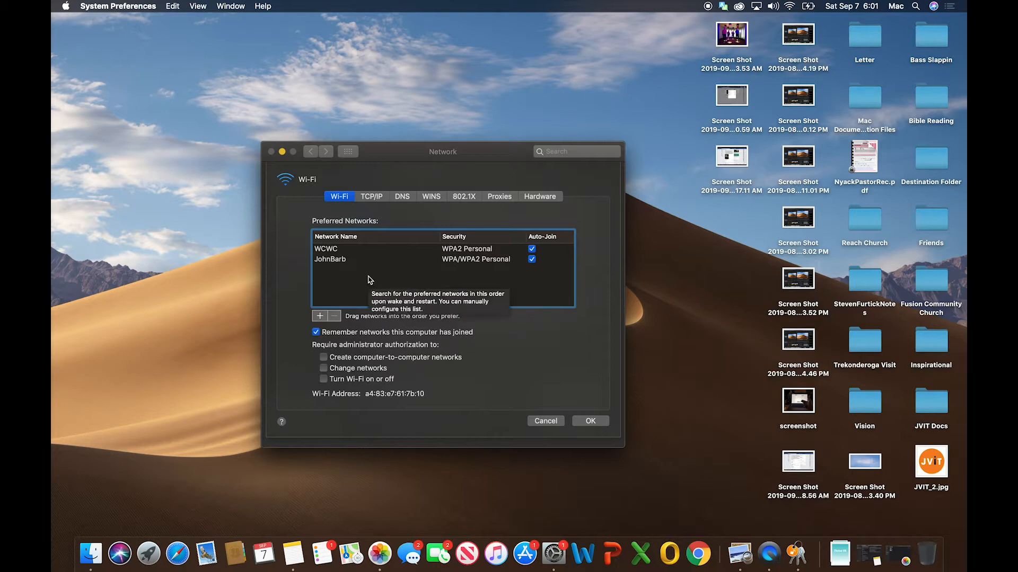
mouse_move(360, 275)
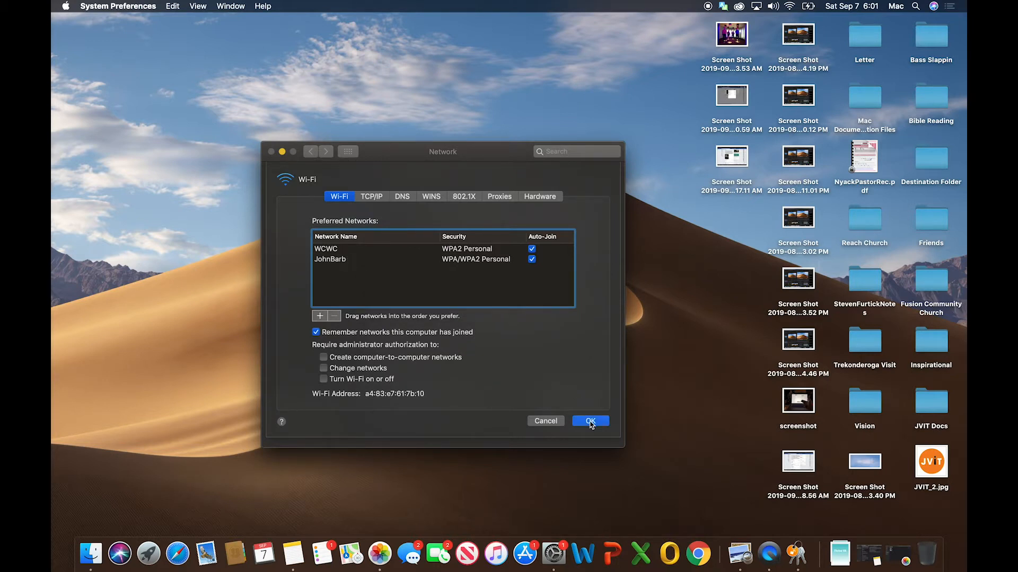
Confirm with OK, close Network preferences and apply the Wi-Fi changes.
click(589, 421)
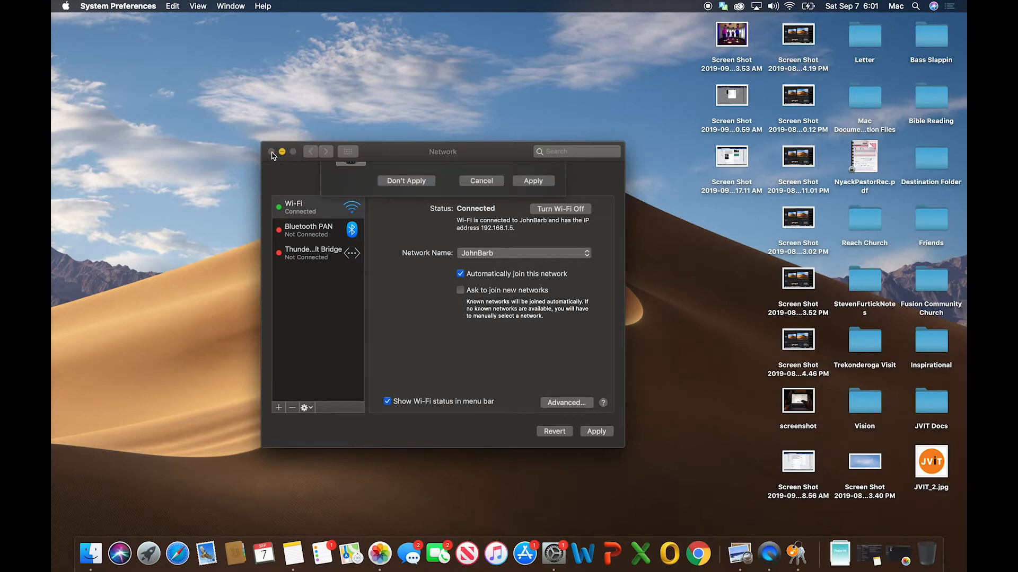
click(272, 155)
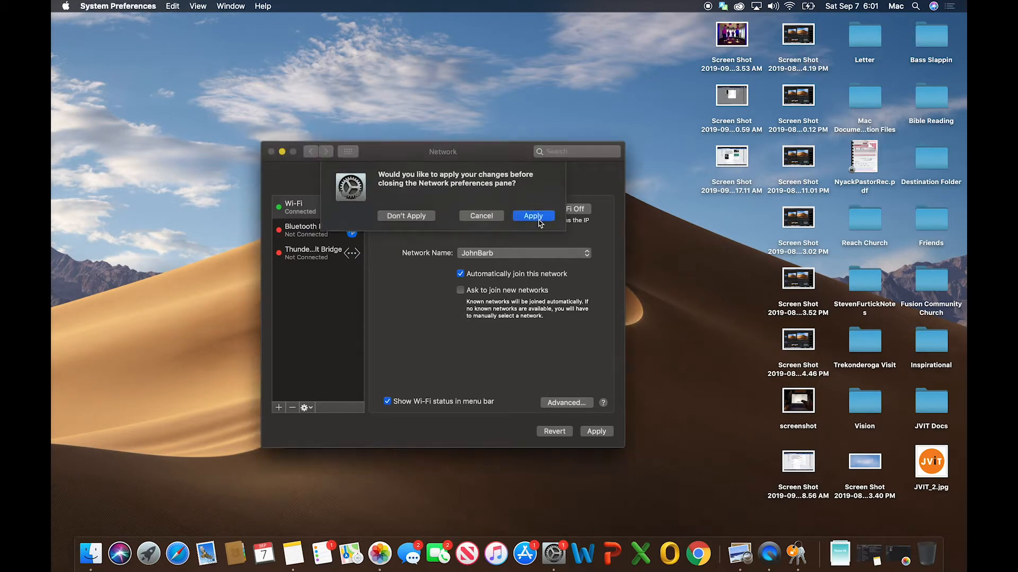
click(533, 216)
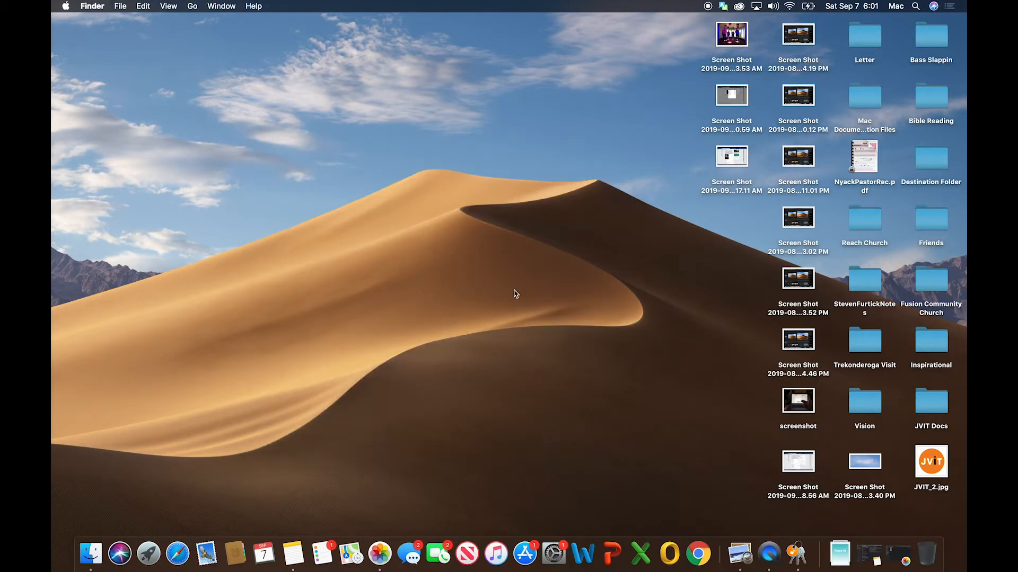